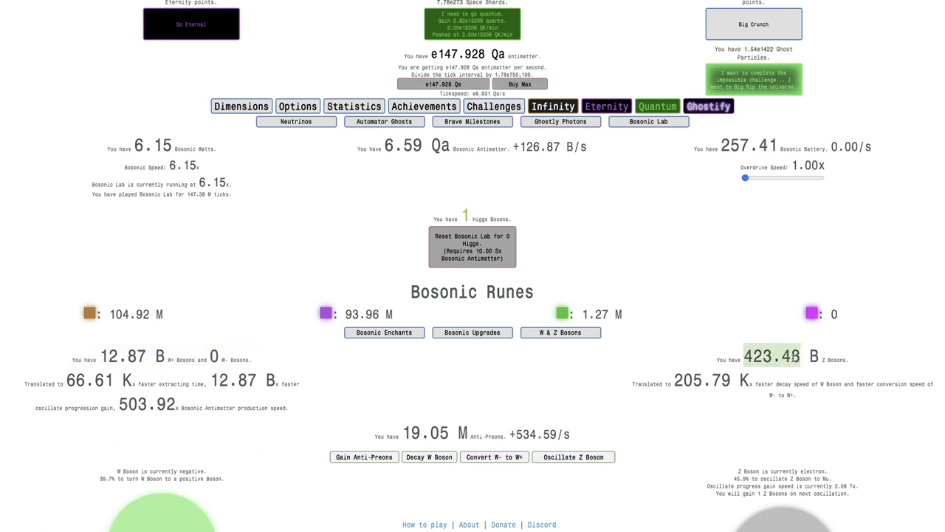
Buy an upgrade from the Bosonic Lab upgrade list
{"action": "left_click", "coordinate": [384, 331]}
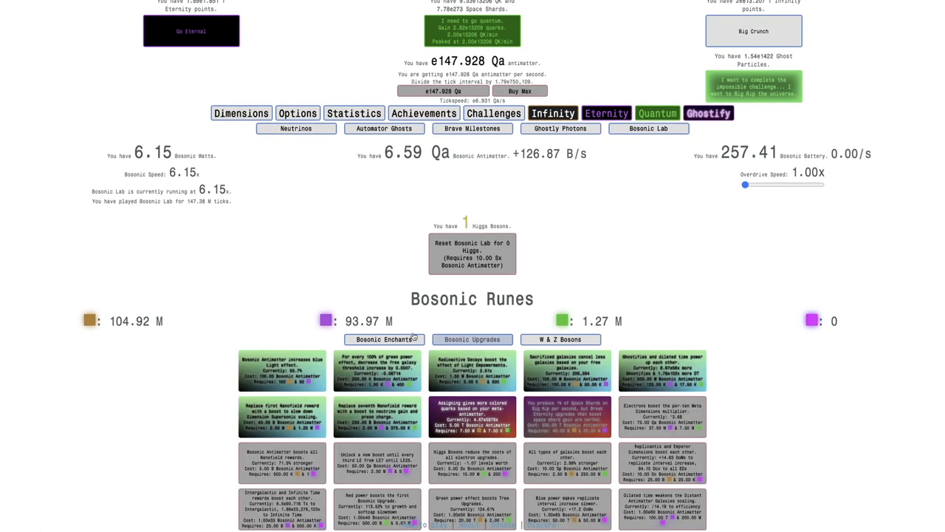
{"action": "left_click", "coordinate": [472, 339]}
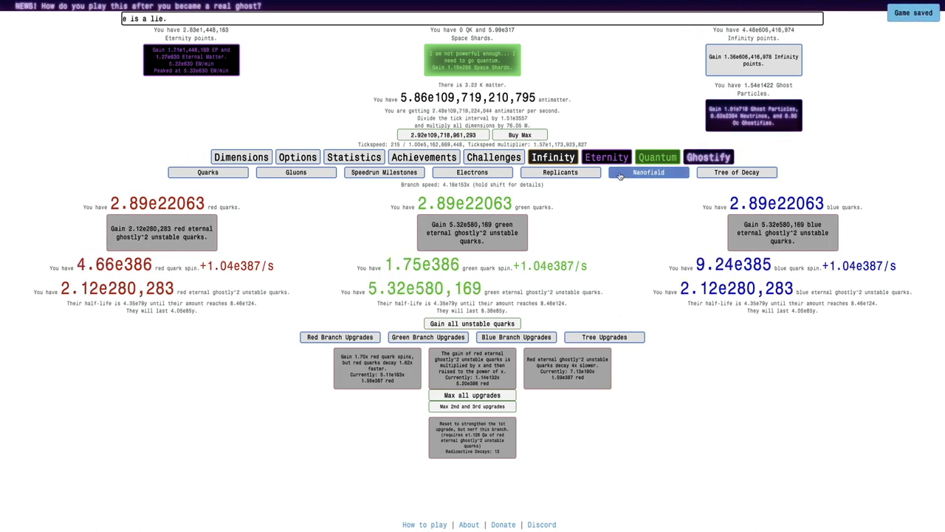
Check the Nanofield rewards at 109, then go to the Break Eternity upgrades
{"action": "left_click", "coordinate": [647, 171]}
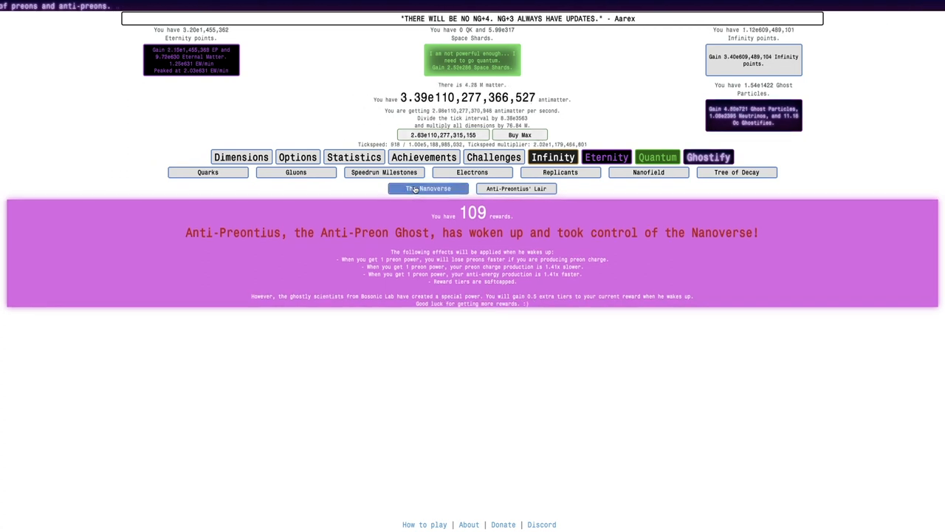
{"action": "left_click", "coordinate": [428, 189]}
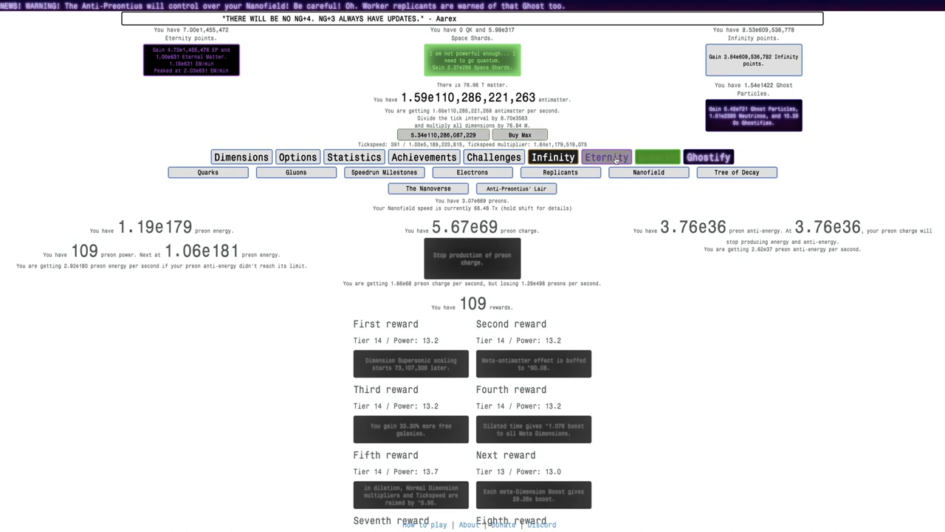
{"action": "left_click", "coordinate": [605, 156]}
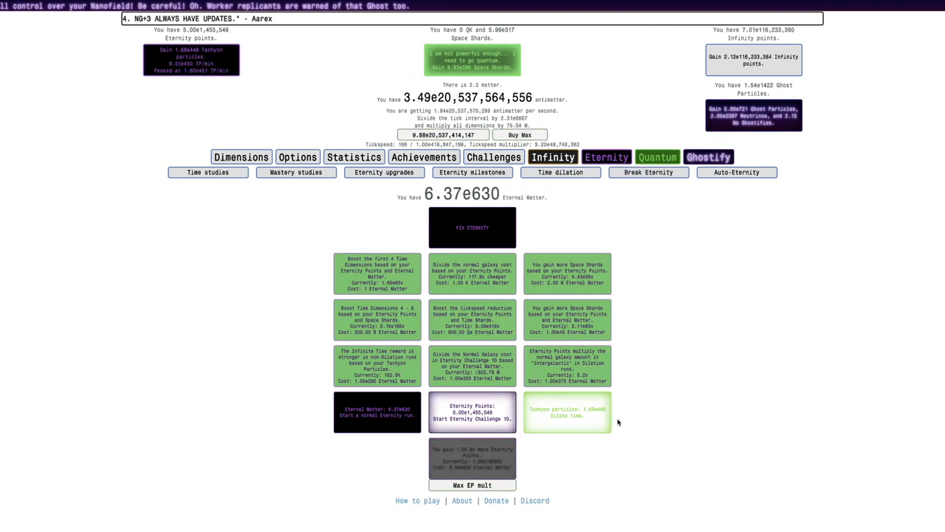
Buy three Break Eternity upgrades, including the tachyon particle one
{"action": "left_click", "coordinate": [568, 411]}
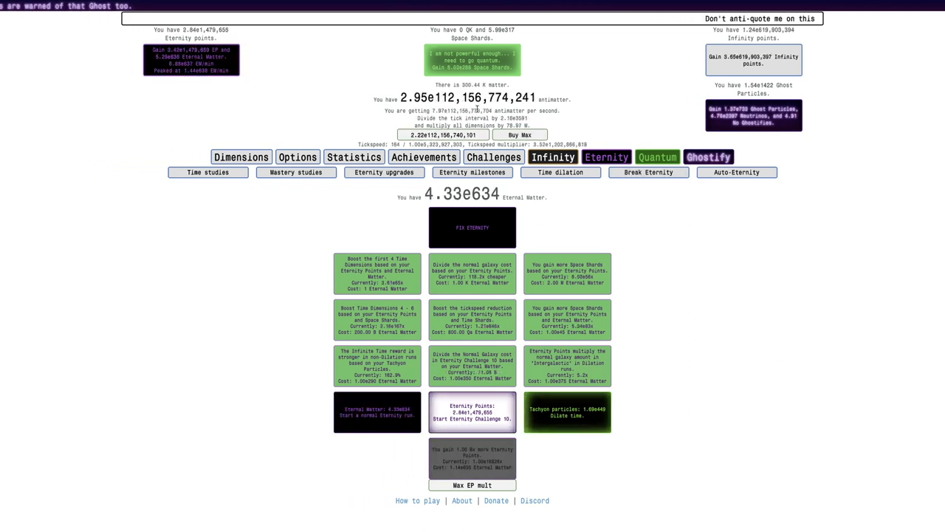
{"action": "left_click", "coordinate": [568, 412]}
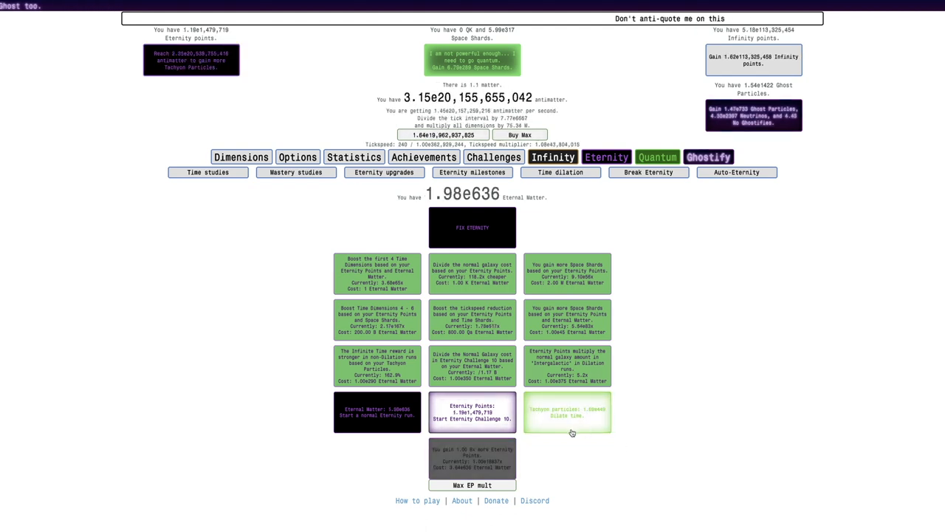
{"action": "left_click", "coordinate": [568, 412]}
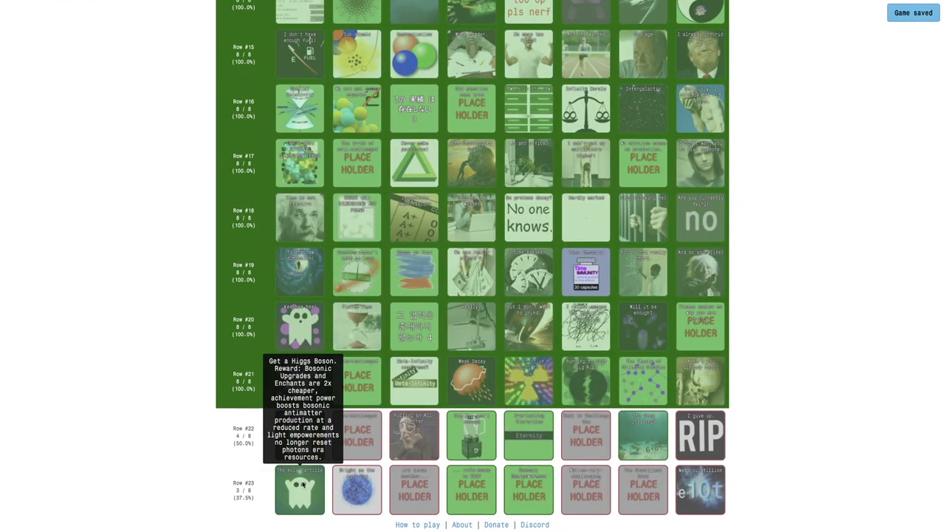
{"action": "mouse_move", "coordinate": [475, 475]}
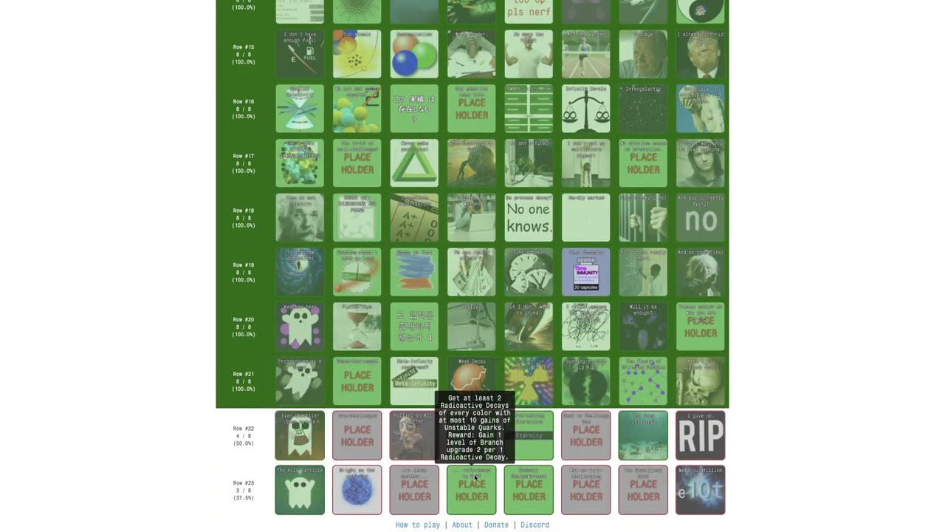
{"action": "mouse_move", "coordinate": [529, 488]}
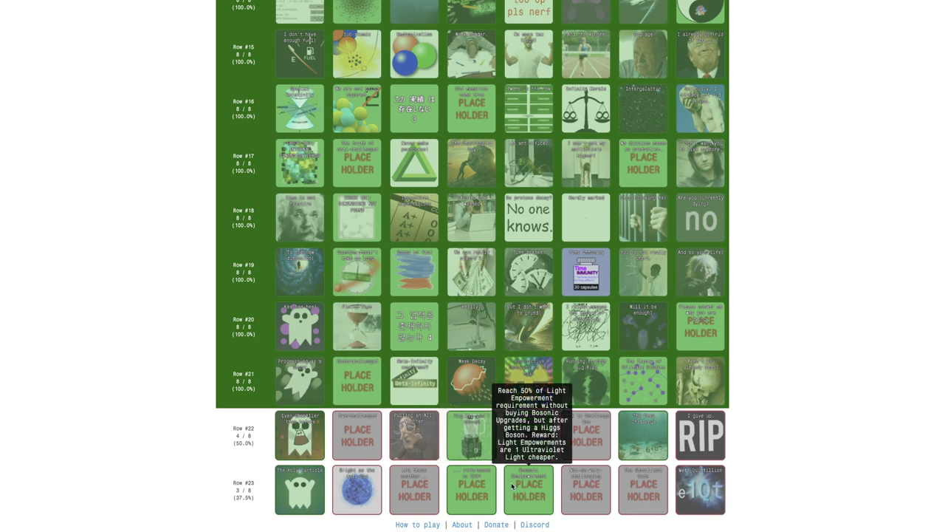
{"action": "mouse_move", "coordinate": [298, 490]}
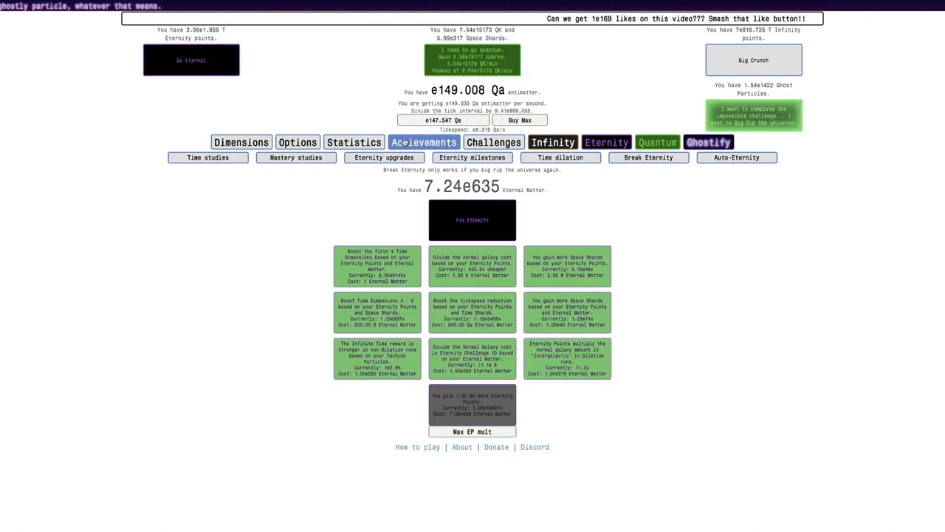
Check Statistics and the quark decay branches, then return to the Bosonic Lab enchants
{"action": "left_click", "coordinate": [354, 142]}
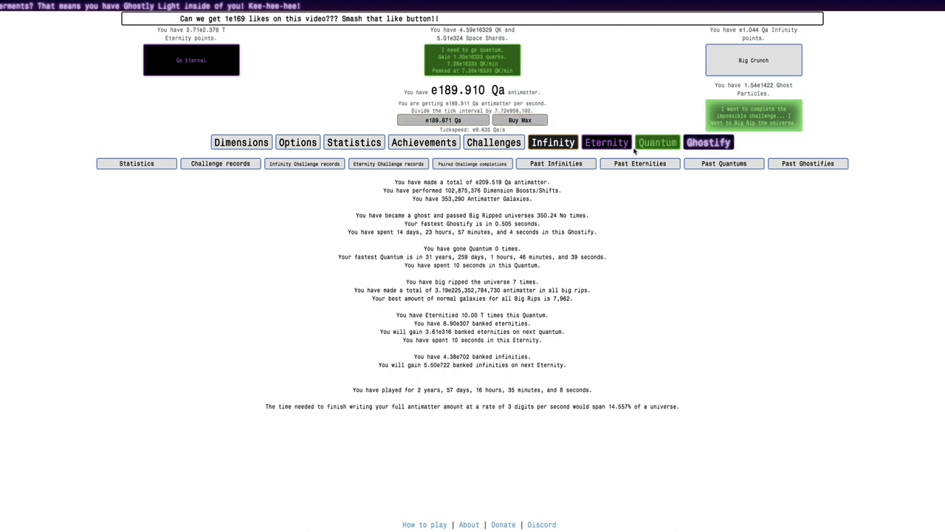
{"action": "left_click", "coordinate": [707, 142]}
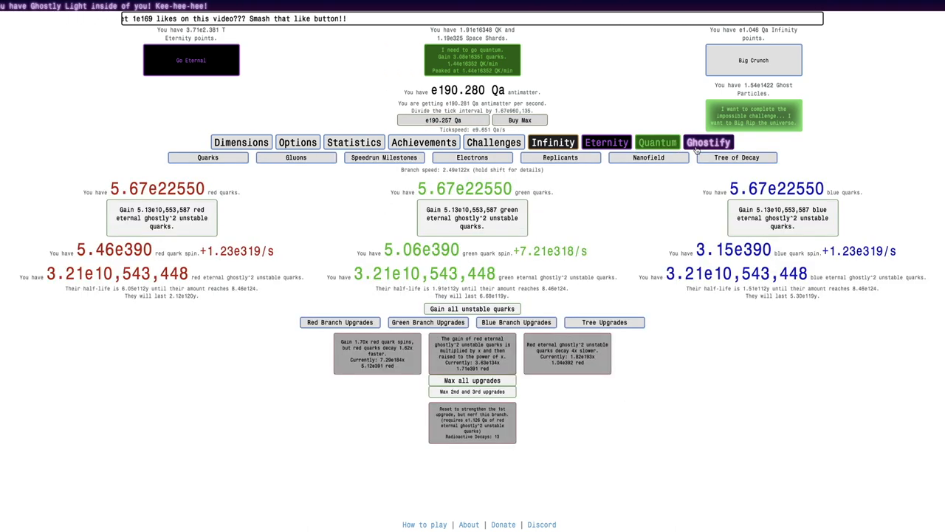
{"action": "left_click", "coordinate": [709, 142]}
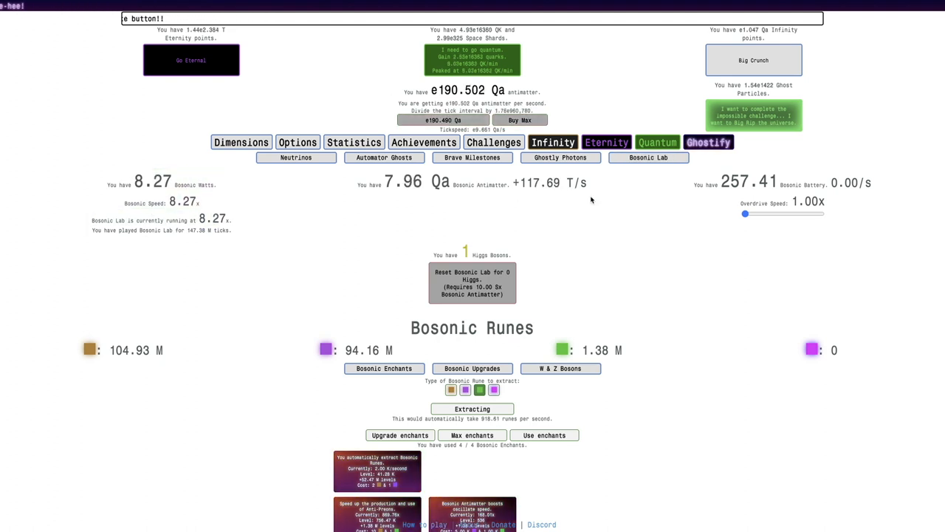
{"action": "scroll", "scroll_direction": "down", "scroll_amount": 3}
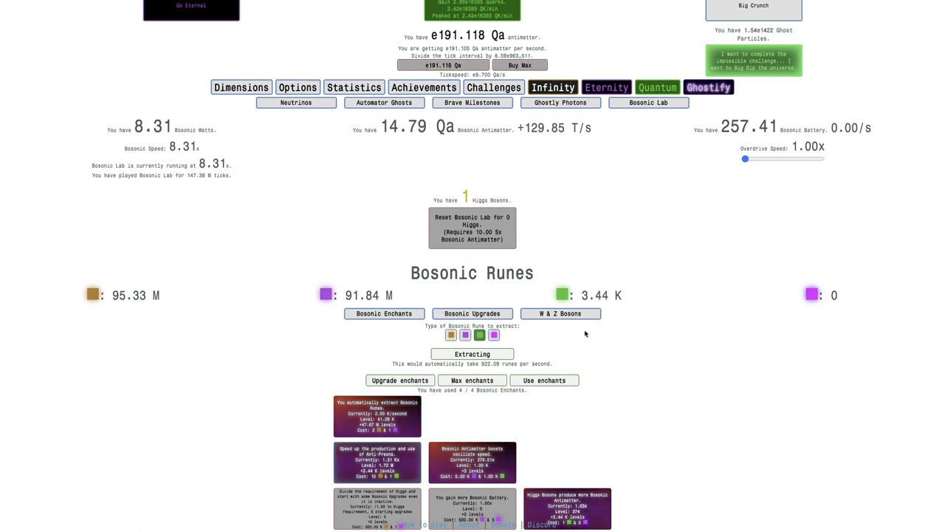
Oscillate the Z boson and convert negative W bosons to positive
{"action": "left_click", "coordinate": [561, 314]}
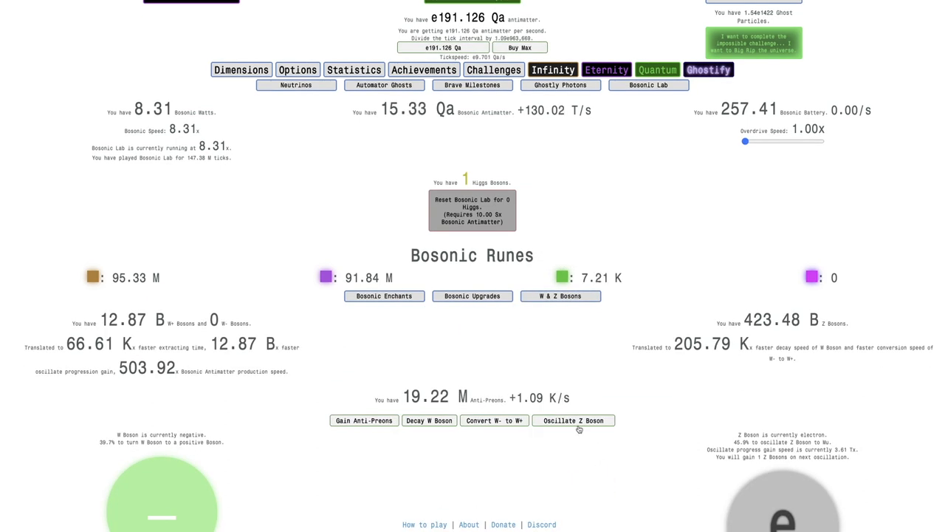
{"action": "left_click", "coordinate": [573, 419]}
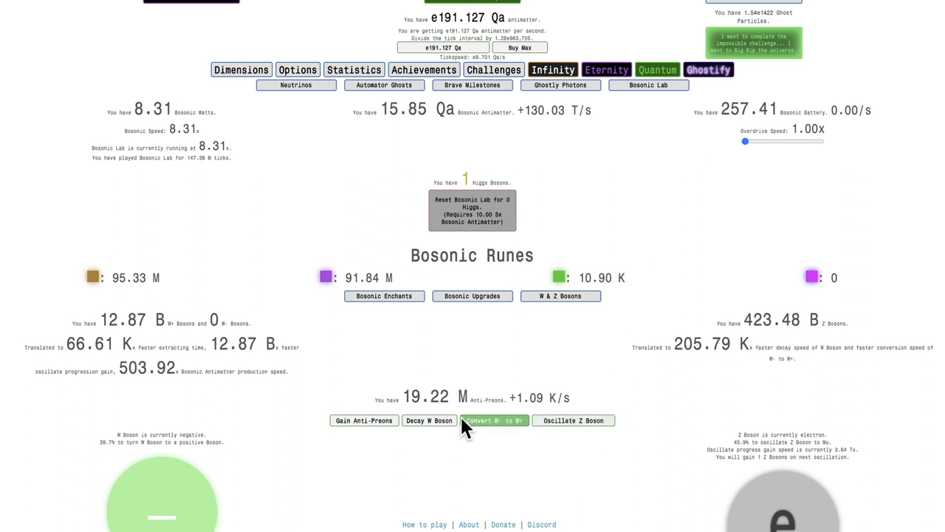
{"action": "left_click", "coordinate": [493, 419]}
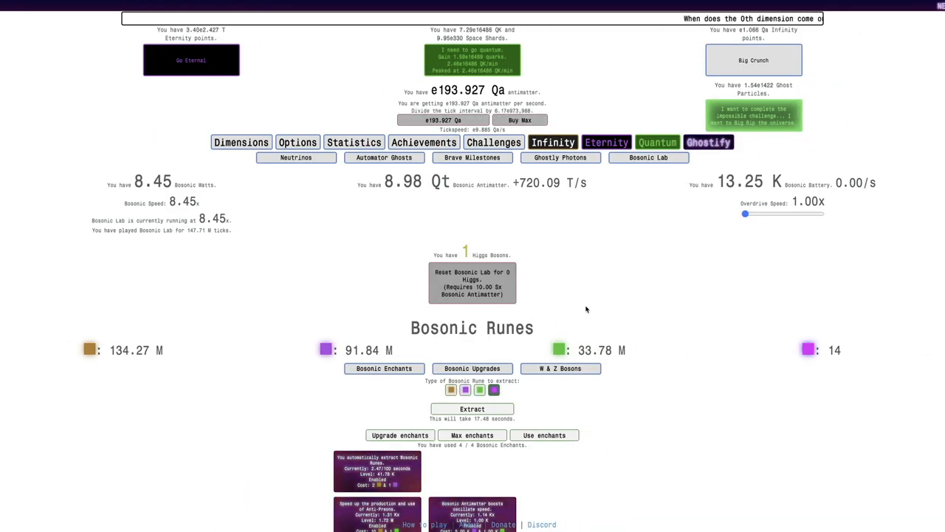
Scroll down to the Bosonic upgrades while antimatter accumulates to 18.29 Sx
{"action": "scroll", "scroll_direction": "down", "scroll_amount": 3}
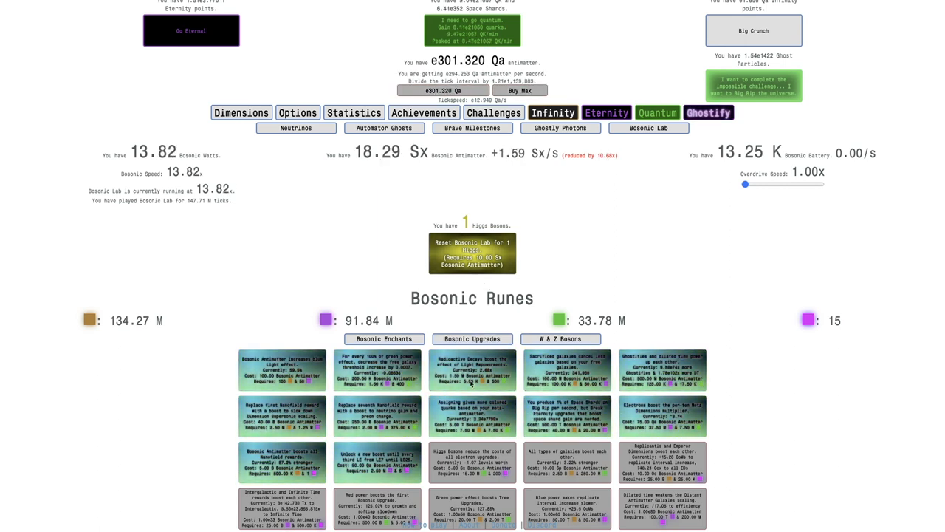
Review the rune enchants, then go to the Nanofield to check its 113 rewards
{"action": "left_click", "coordinate": [384, 338]}
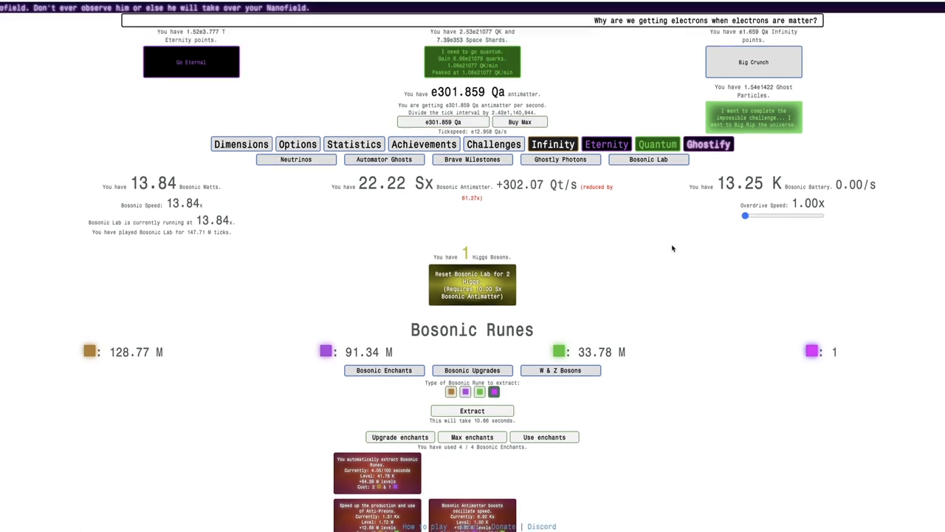
{"action": "scroll", "scroll_direction": "down", "scroll_amount": 3}
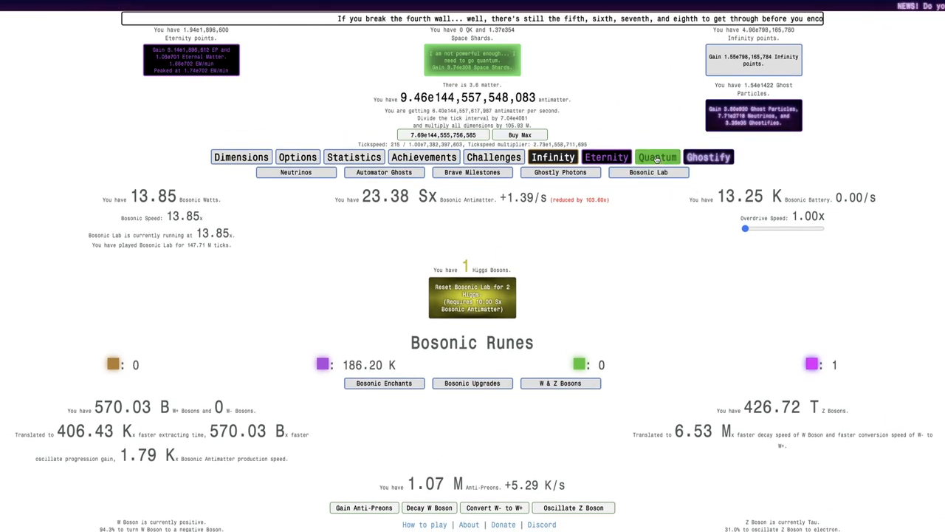
{"action": "left_click", "coordinate": [656, 156]}
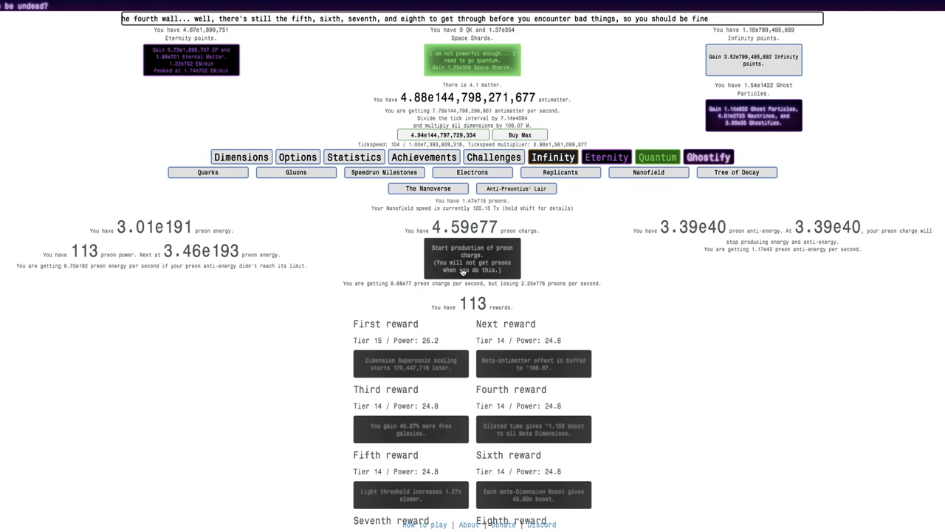
View the Nanofield, then switch to the neutrino boosts and upgrades
{"action": "left_click", "coordinate": [647, 172]}
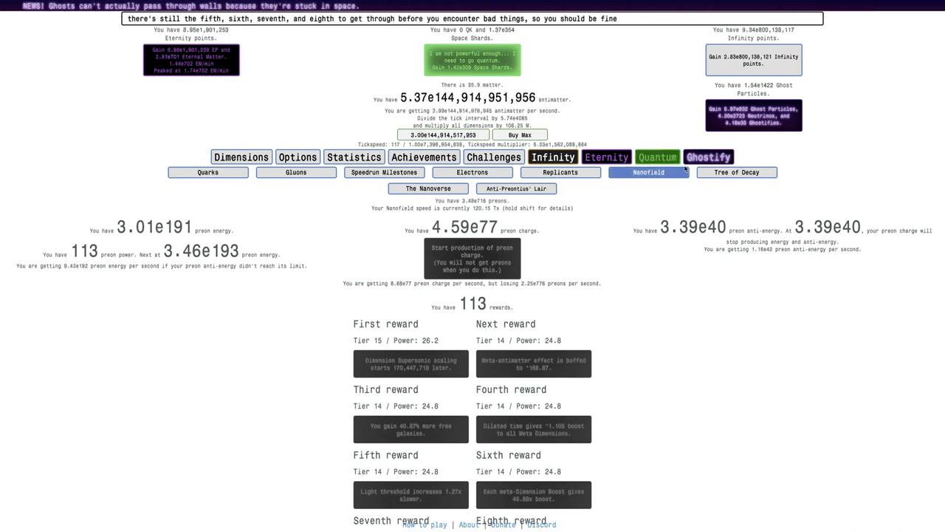
{"action": "left_click", "coordinate": [562, 172]}
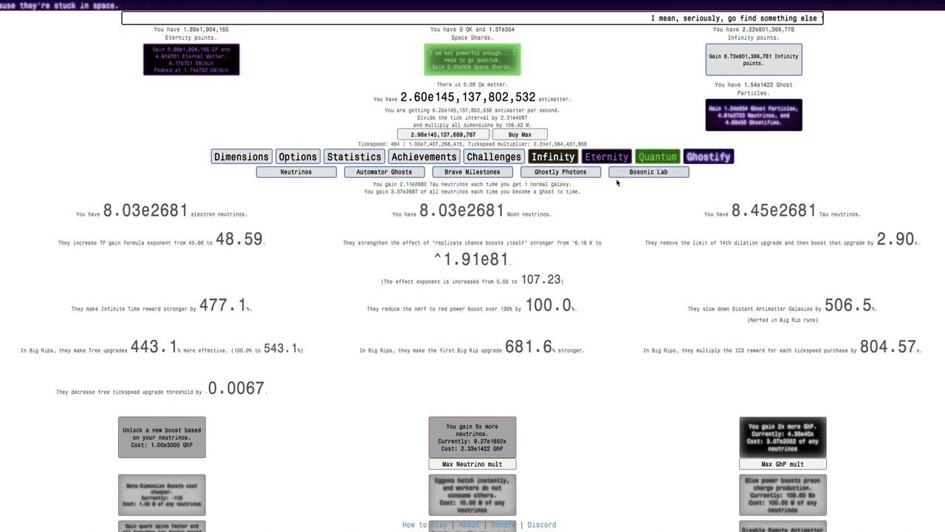
Collect Eternal Matter from the current run, reaching about 4.87e706, then go to Ghostly Photons
{"action": "left_click", "coordinate": [647, 171]}
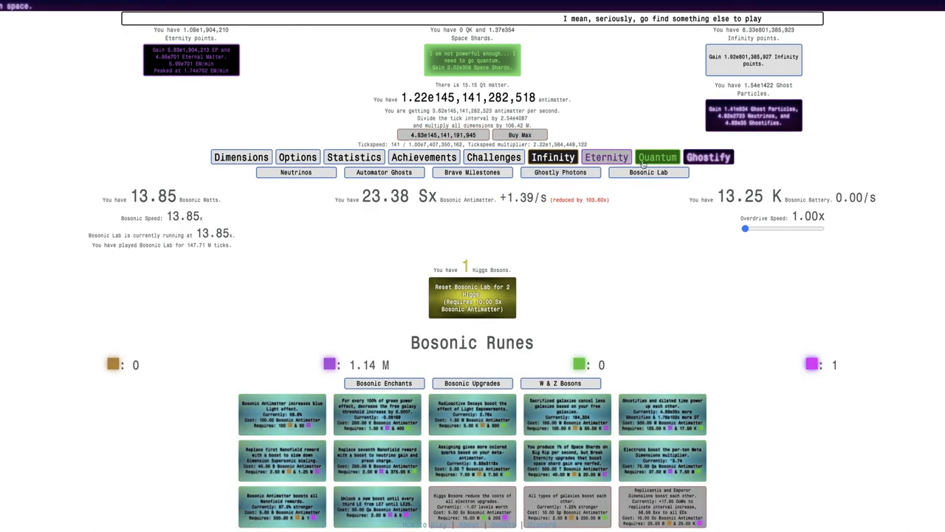
{"action": "left_click", "coordinate": [606, 157]}
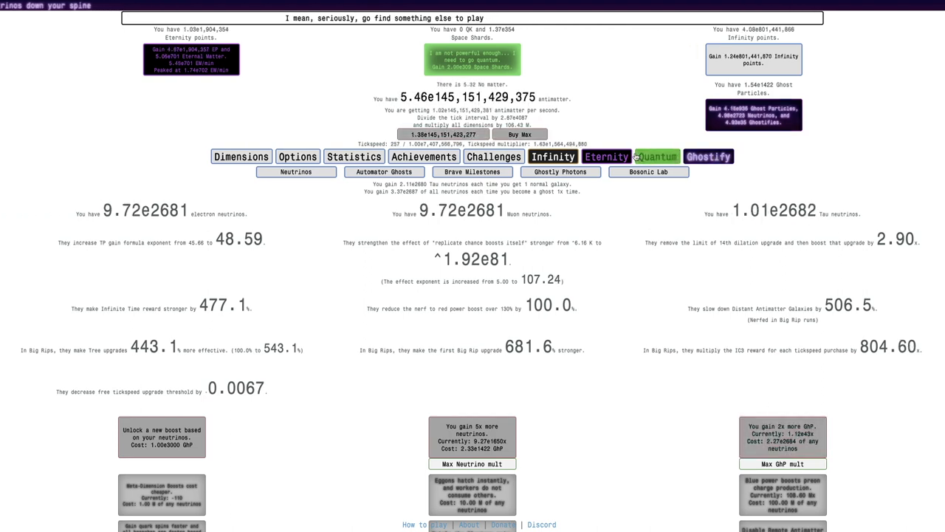
{"action": "left_click", "coordinate": [605, 157]}
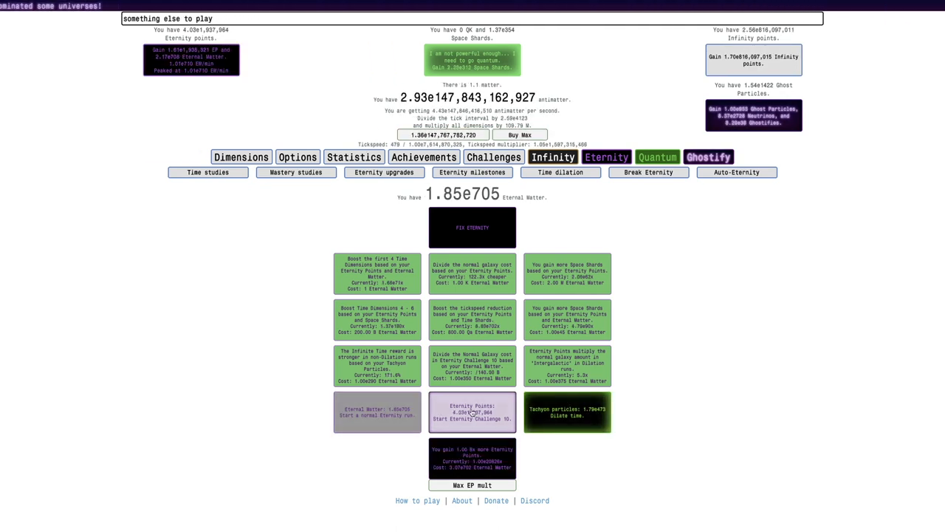
{"action": "left_click", "coordinate": [473, 411]}
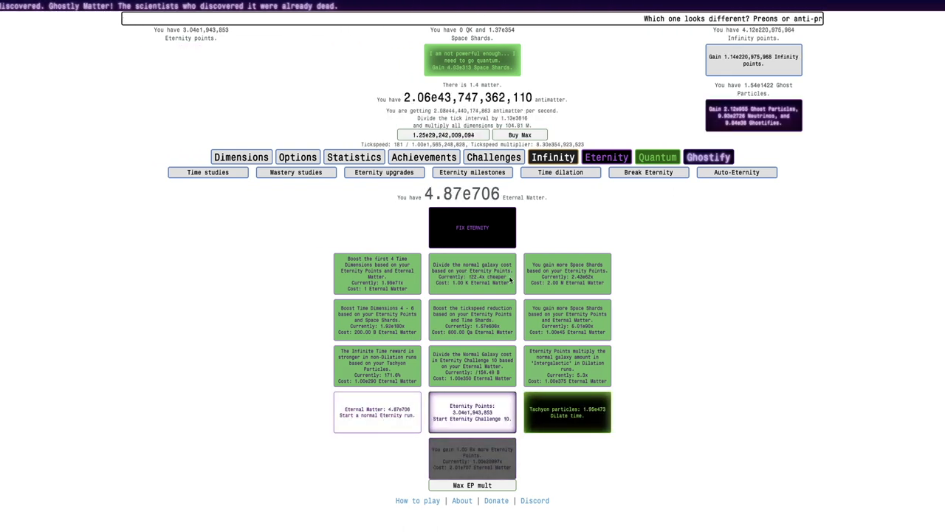
{"action": "left_click", "coordinate": [709, 156]}
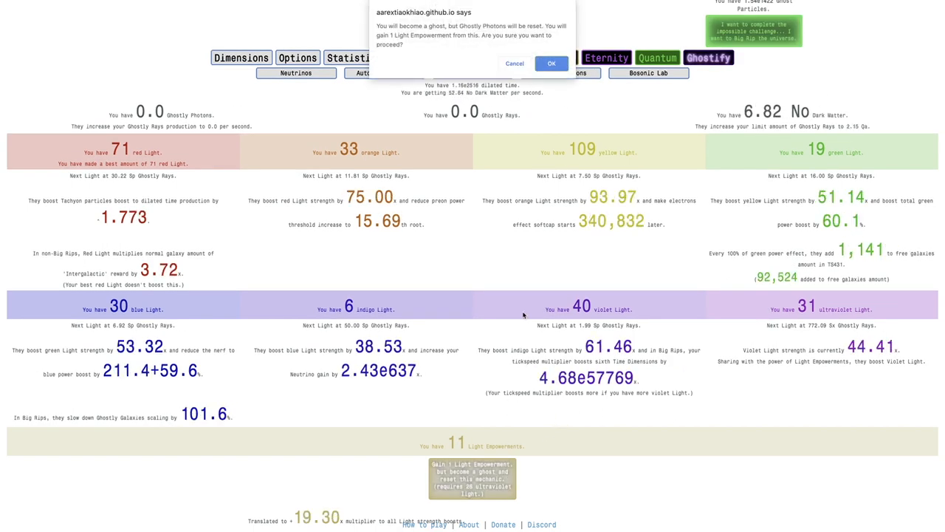
Confirm two Light Empowerment gains, raising the count from 11 to 13
{"action": "left_click", "coordinate": [549, 63]}
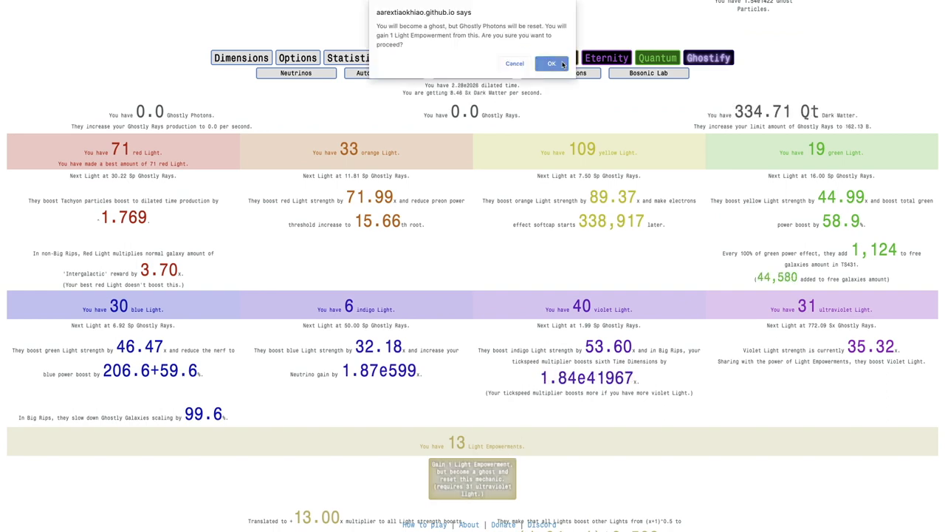
{"action": "left_click", "coordinate": [552, 63]}
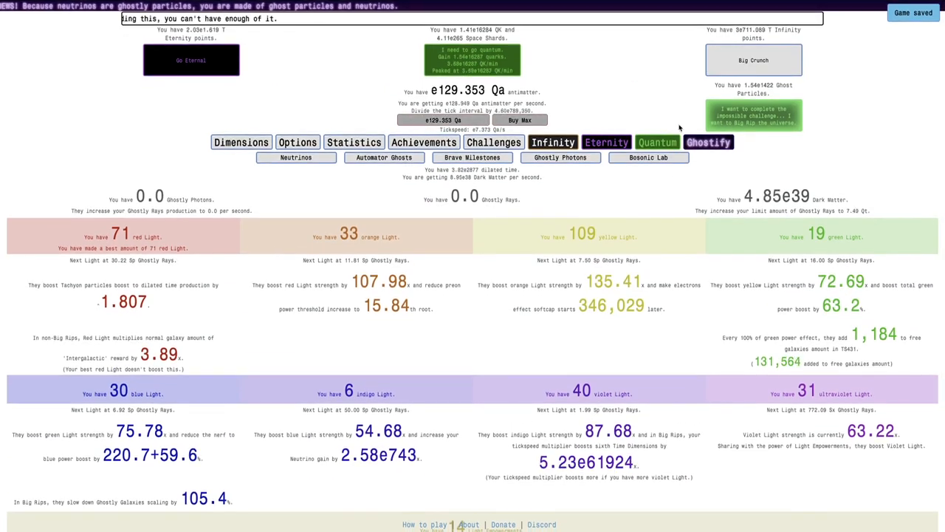
Reset the Bosonic Lab for 2 Higgs Bosons and confirm, zeroing every light
{"action": "left_click", "coordinate": [649, 156]}
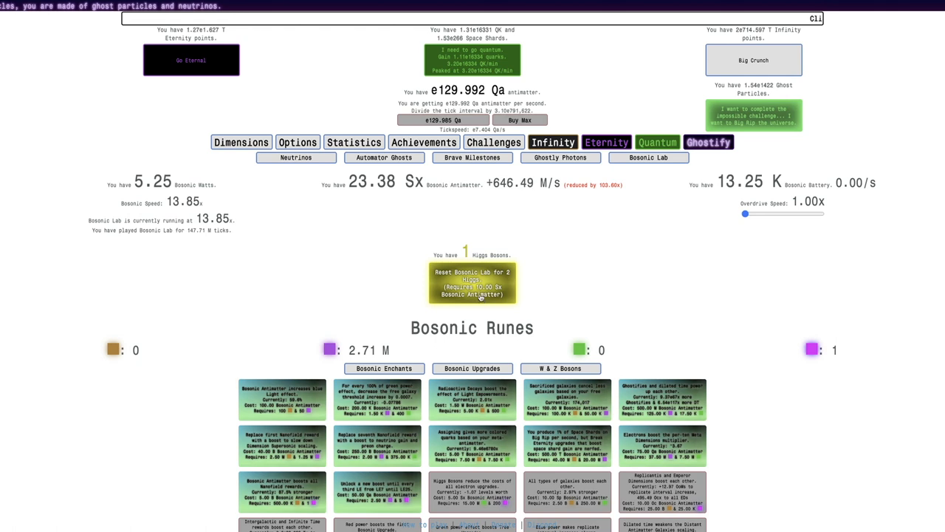
{"action": "left_click", "coordinate": [473, 284]}
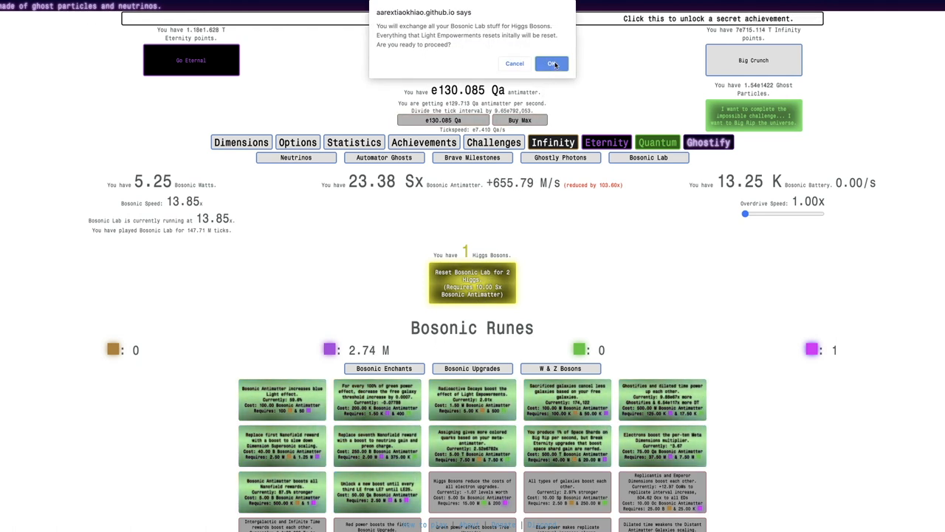
{"action": "left_click", "coordinate": [553, 62]}
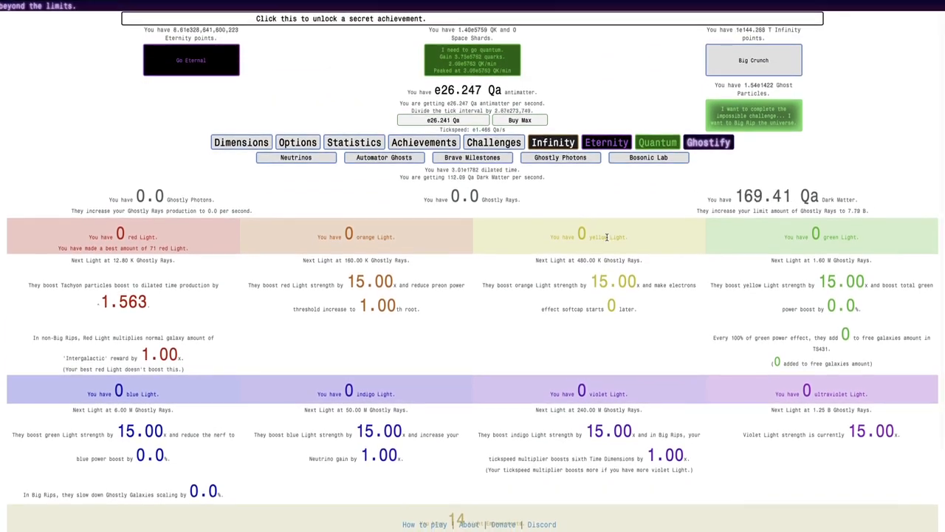
Perform the reset and bring the Ghostify Neutrinos page back up
{"action": "left_click", "coordinate": [648, 157]}
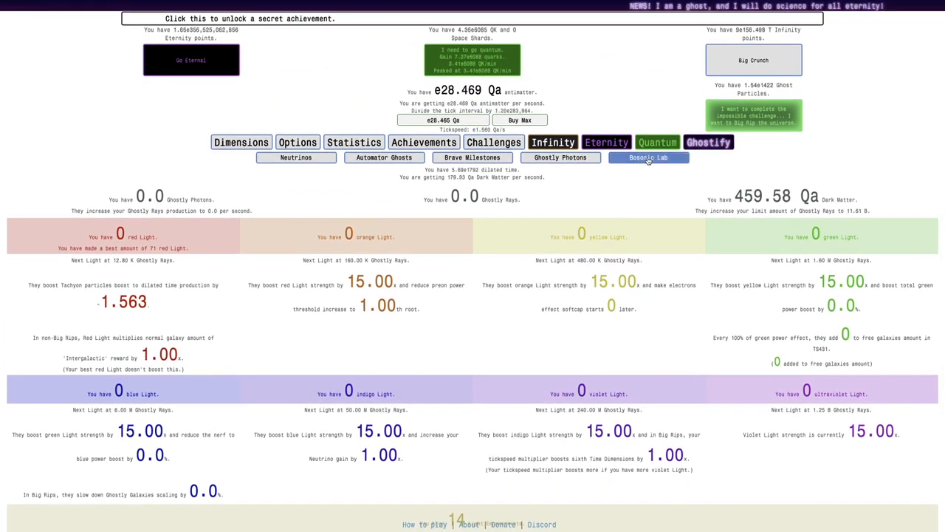
{"action": "left_click", "coordinate": [649, 157]}
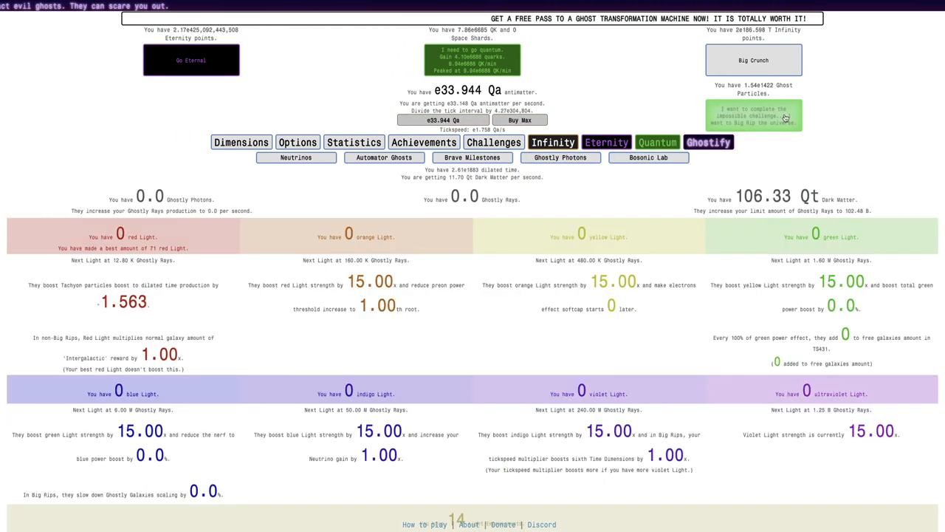
{"action": "scroll", "scroll_direction": "down", "scroll_amount": 3}
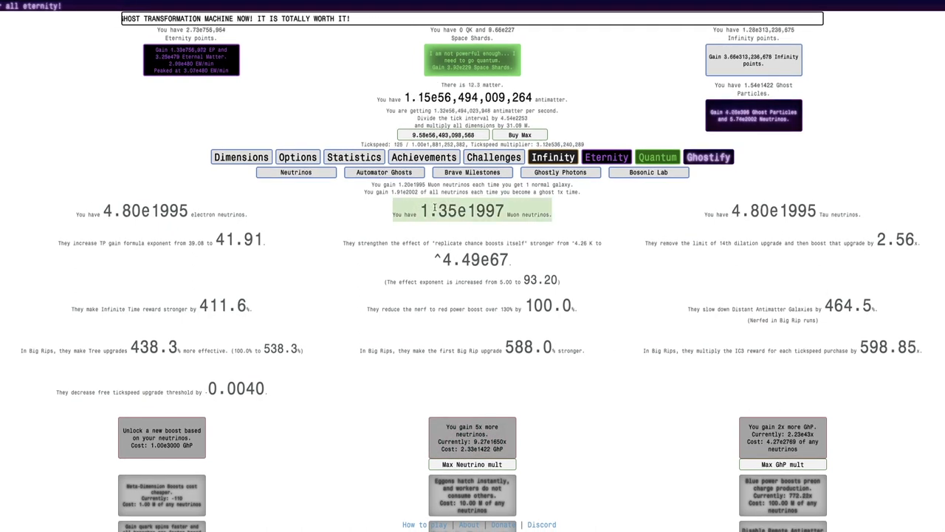
Show the Bosonic Lab, now holding 3 Higgs Bosons
{"action": "left_click", "coordinate": [606, 156]}
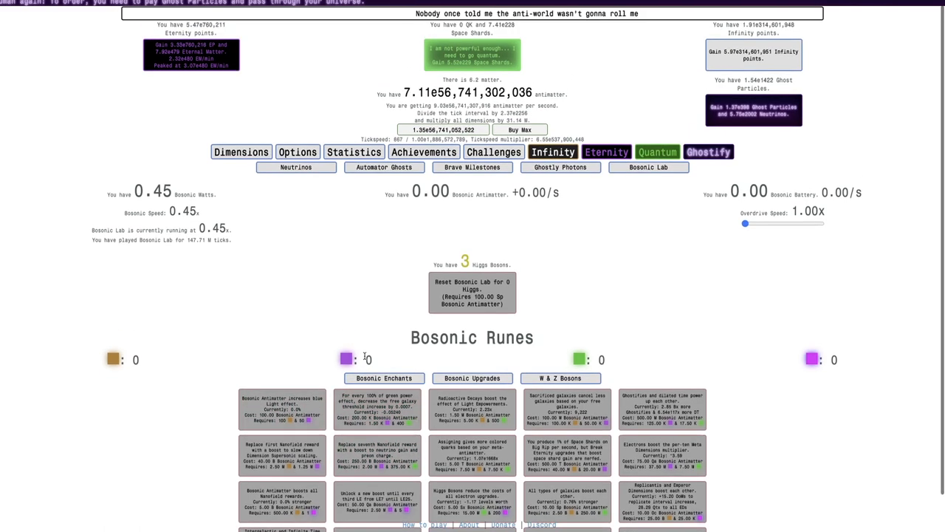
Show the Quantum Nanofield page, currently at 16 rewards
{"action": "left_click", "coordinate": [473, 378]}
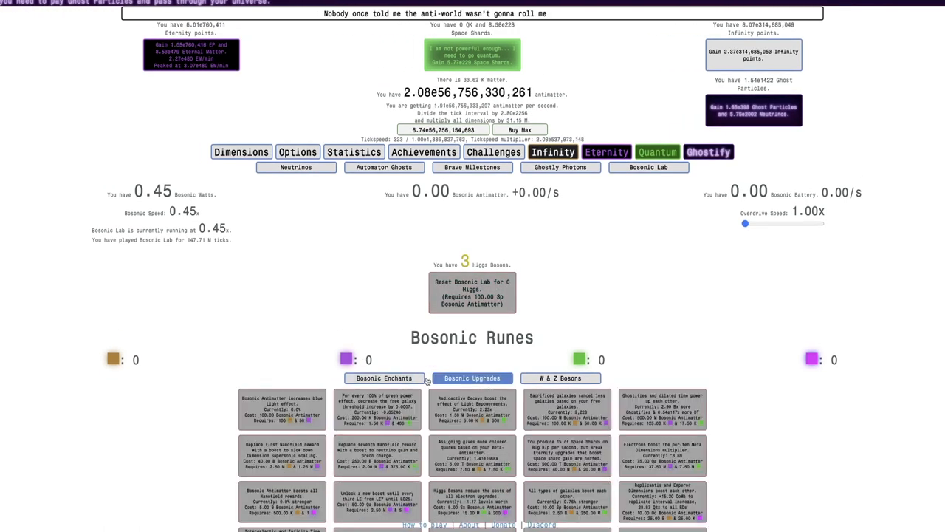
{"action": "left_click", "coordinate": [472, 378]}
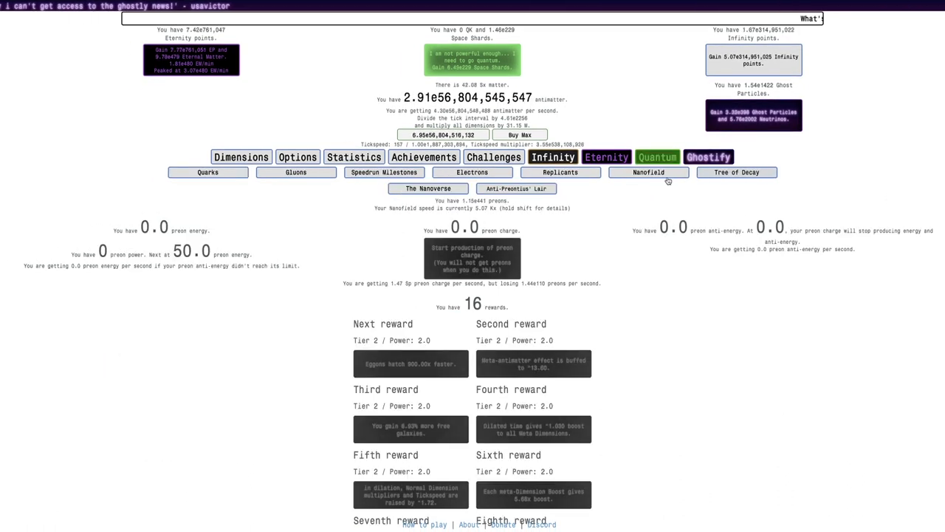
Return to the Bosonic Lab's W & Z Bosons panel
{"action": "left_click", "coordinate": [473, 259]}
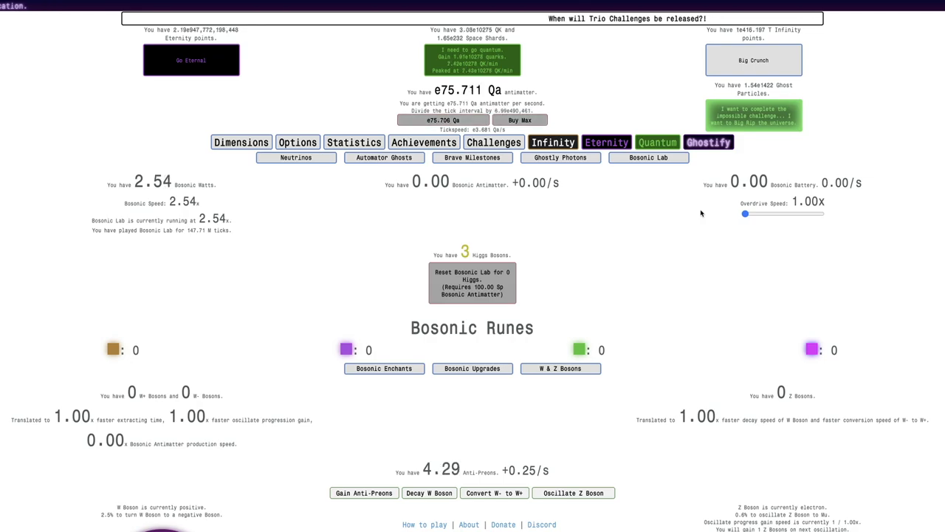
Check the Ghostly Photons lights, then return to the Bosonic Enchants section
{"action": "left_click", "coordinate": [472, 368]}
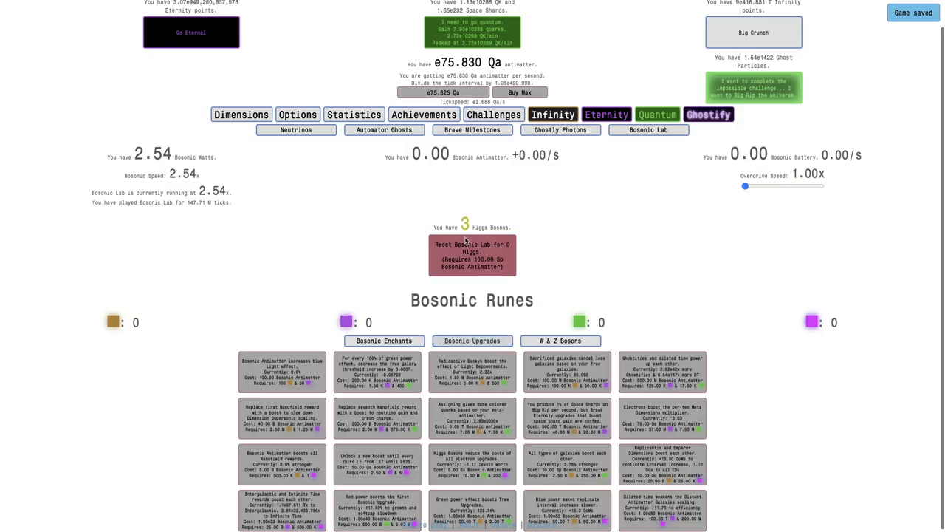
{"action": "left_click", "coordinate": [560, 130]}
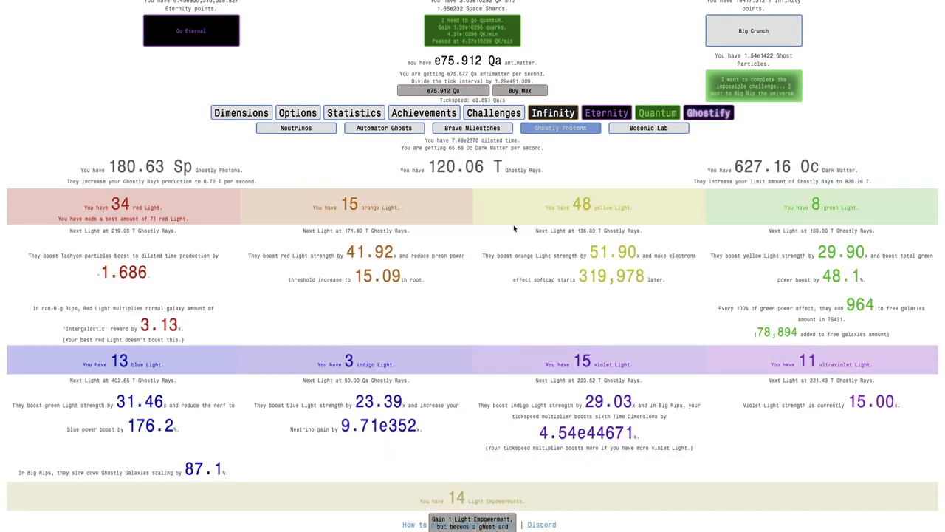
{"action": "scroll", "scroll_direction": "down", "scroll_amount": 3}
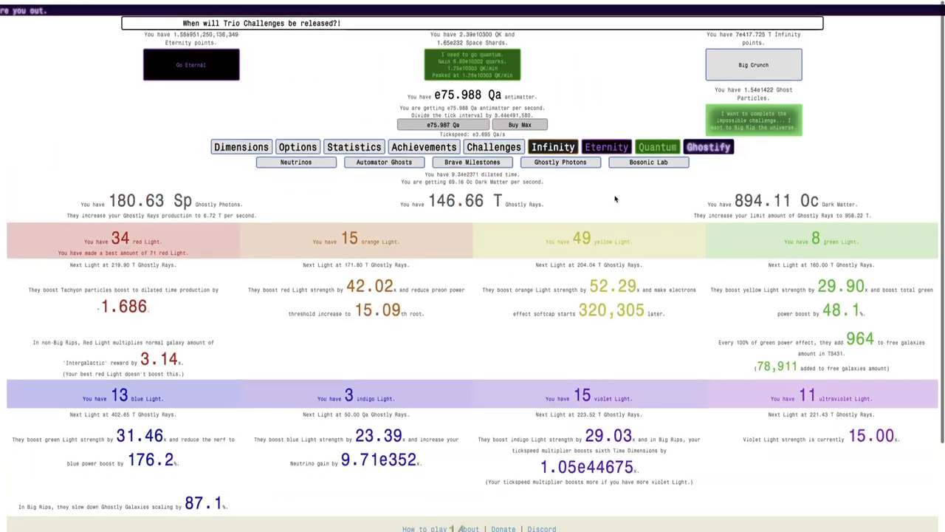
{"action": "left_click", "coordinate": [647, 156]}
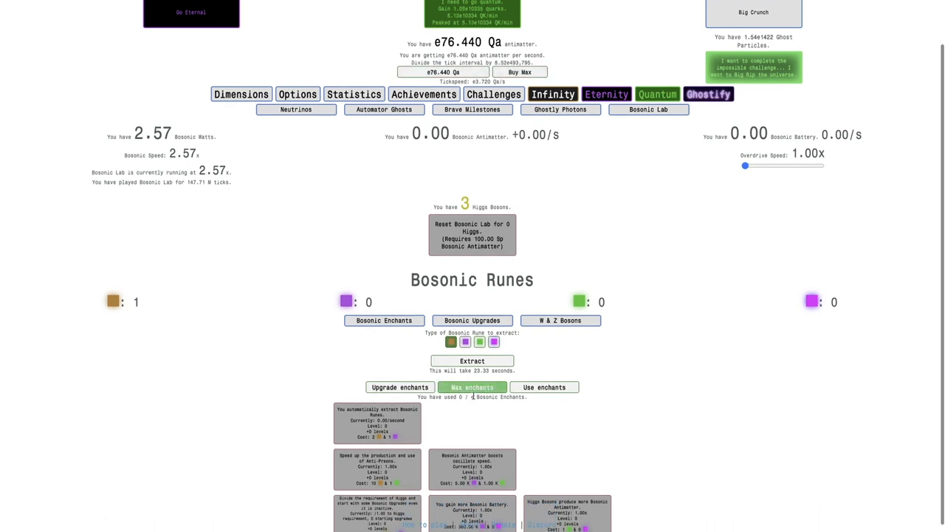
Start Bosonic Rune extraction, peeking at W & Z Bosons before returning to enchants
{"action": "left_click", "coordinate": [473, 360]}
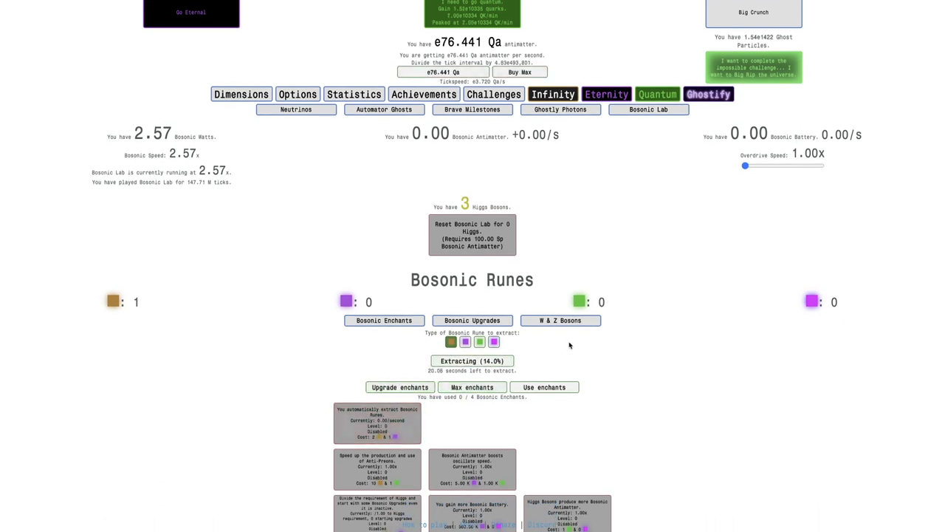
{"action": "left_click", "coordinate": [561, 319]}
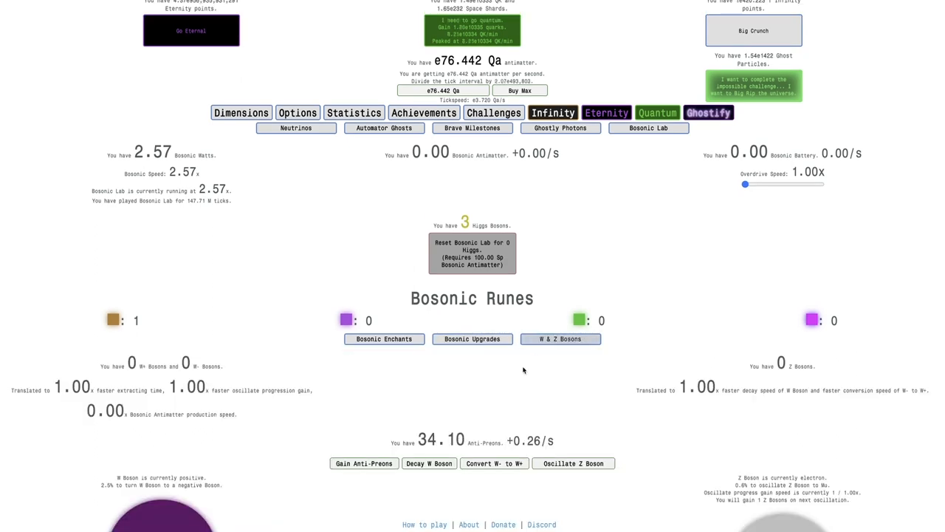
{"action": "left_click", "coordinate": [384, 338]}
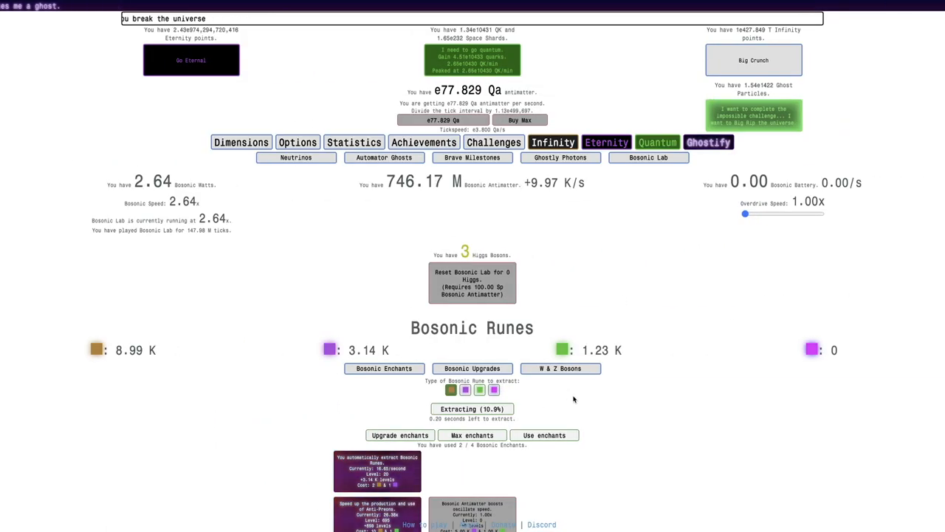
Level up an enchant with extracted runes, then go to the Quantum Tree of Decay
{"action": "scroll", "scroll_direction": "down", "scroll_amount": 3}
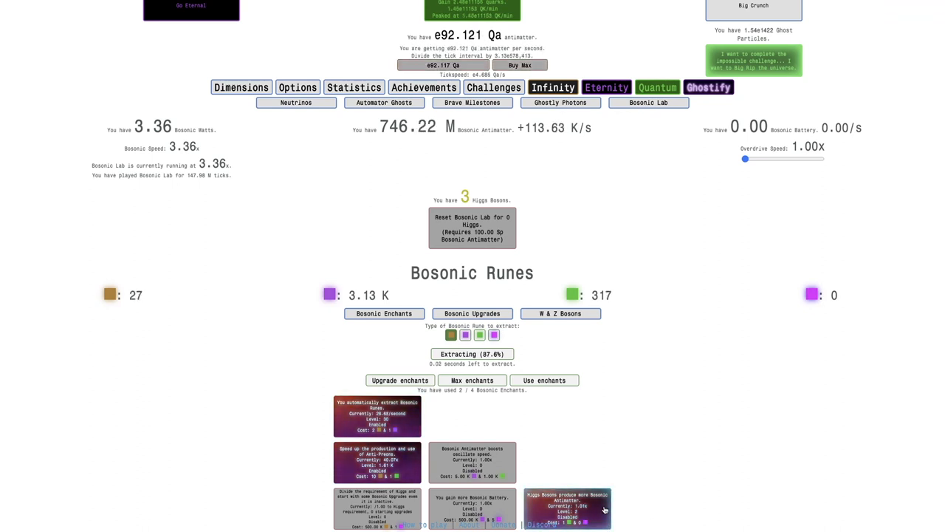
{"action": "left_click", "coordinate": [567, 508]}
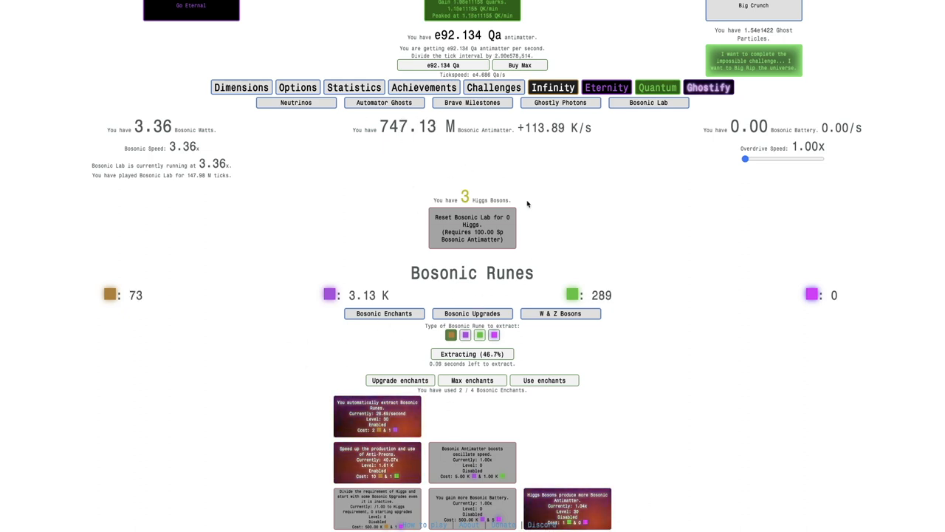
{"action": "left_click", "coordinate": [560, 313]}
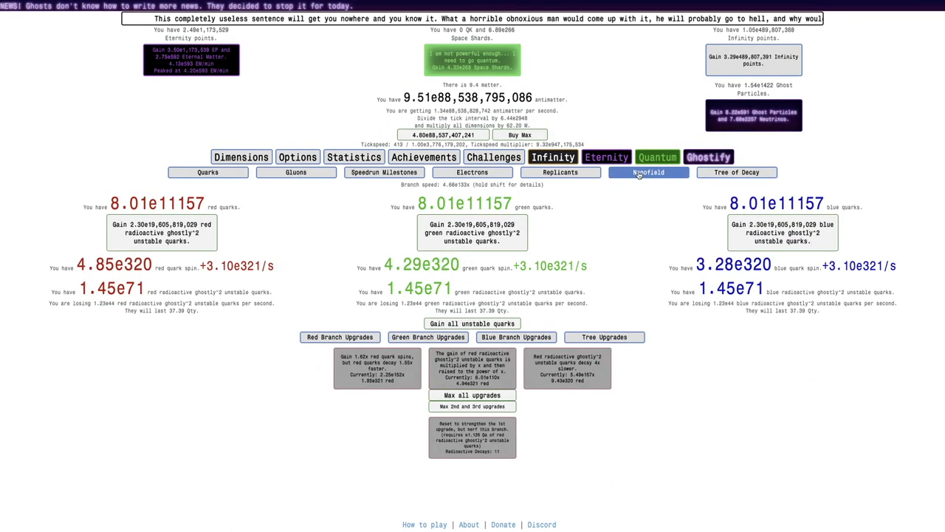
{"action": "left_click", "coordinate": [648, 171]}
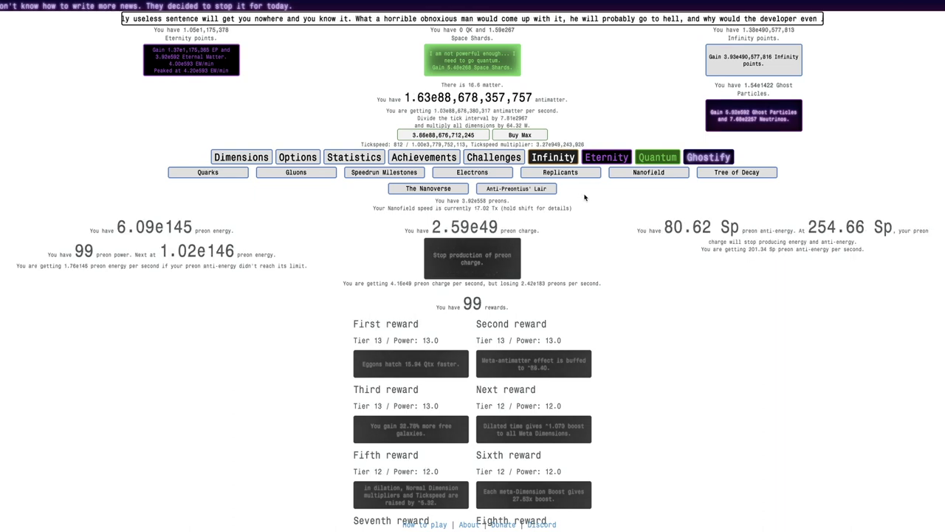
{"action": "left_click", "coordinate": [647, 172]}
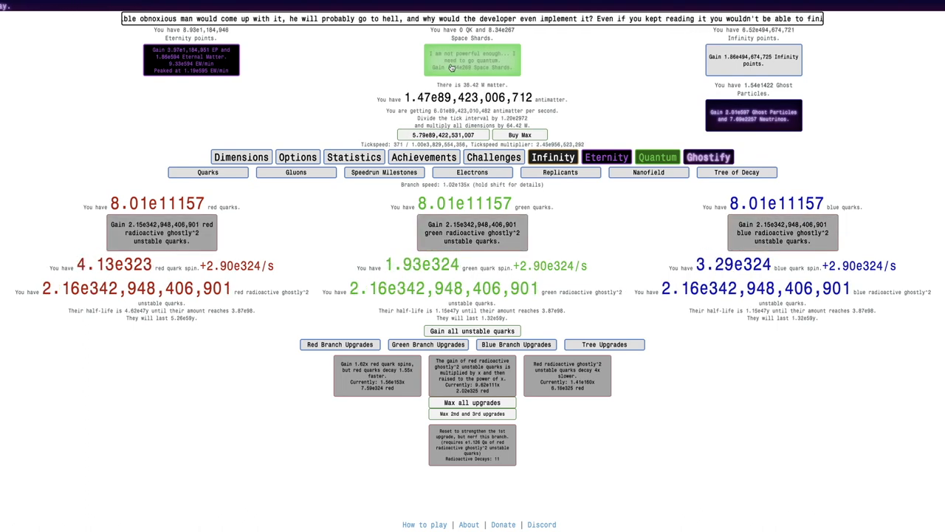
Go to Ghostify's Bosonic Lab and scroll to the Bosonic Runes / W & Z Bosons section
{"action": "left_click", "coordinate": [606, 142]}
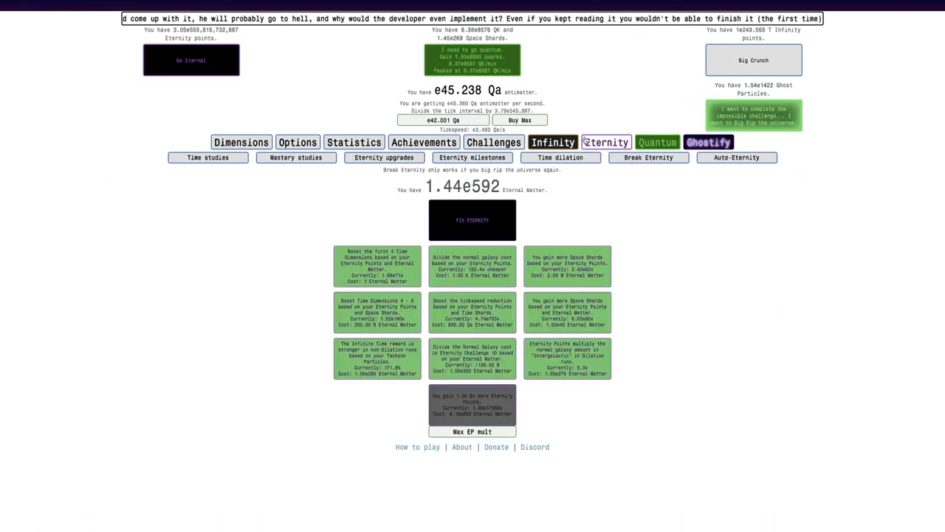
{"action": "left_click", "coordinate": [708, 142]}
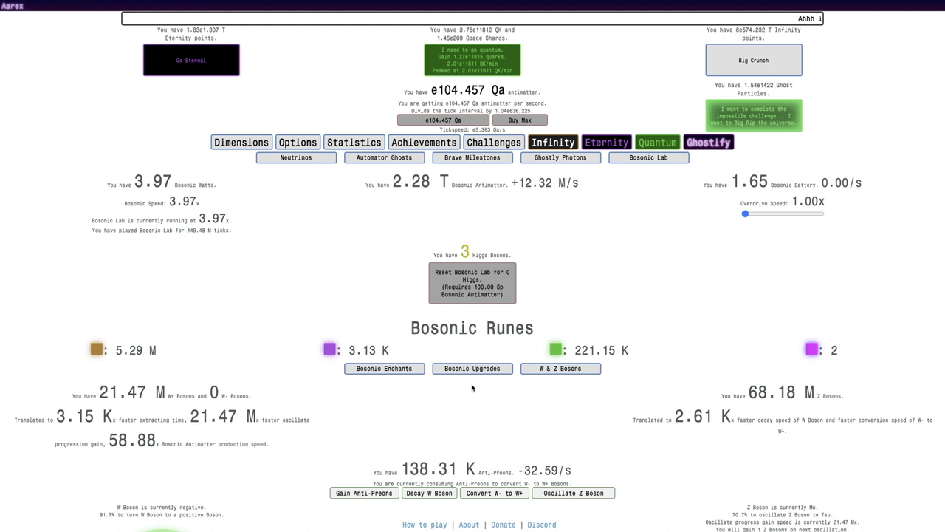
{"action": "scroll", "scroll_direction": "down", "scroll_amount": 3}
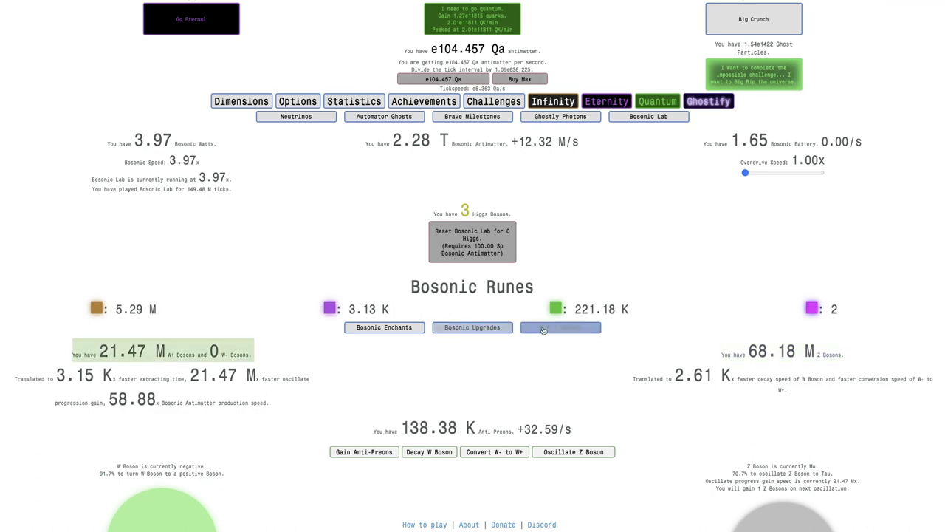
Review the Bosonic upgrades grid, toggling to W & Z Bosons and back
{"action": "left_click", "coordinate": [560, 328]}
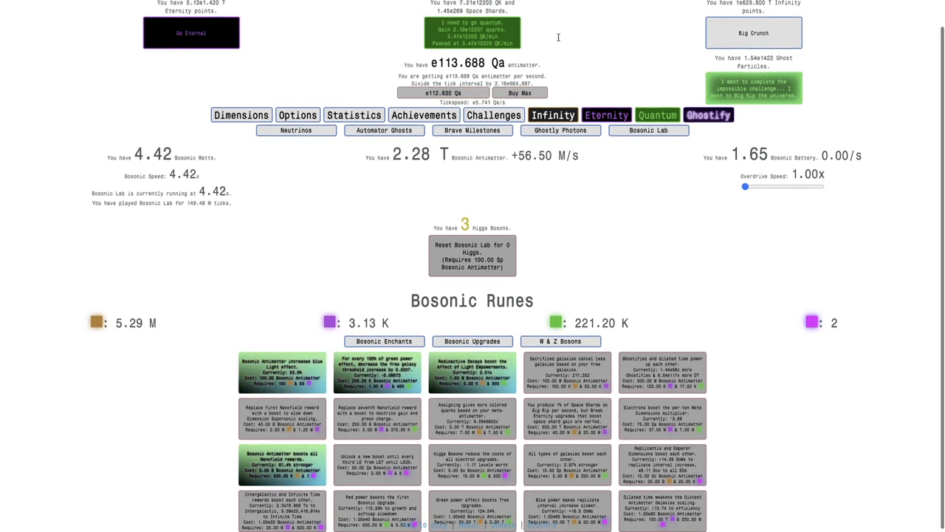
{"action": "left_click", "coordinate": [384, 341]}
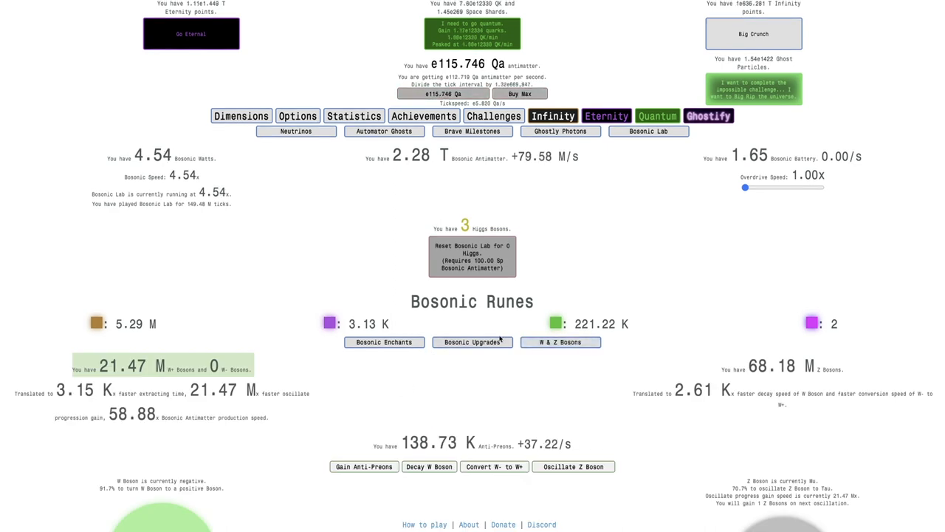
{"action": "left_click", "coordinate": [384, 343]}
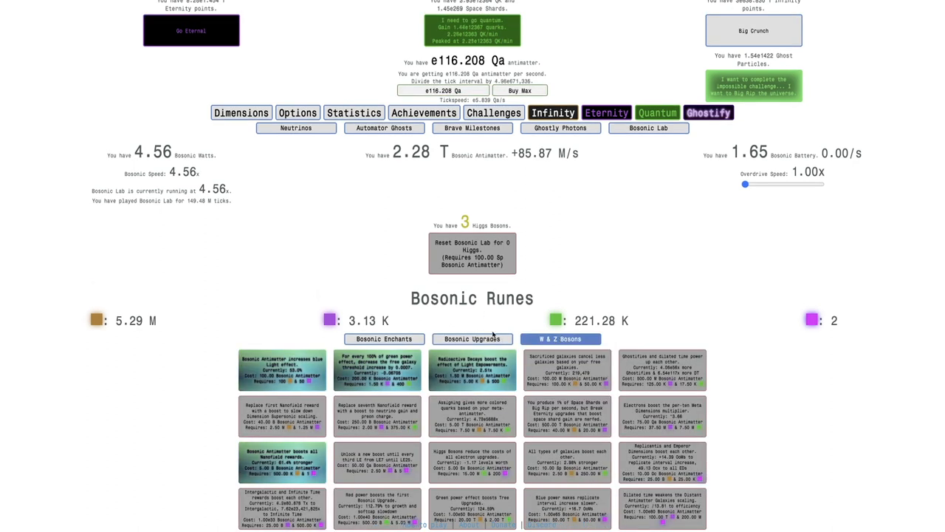
Max the bosonic rune enchants, then view the Nanoverse showing 103 nanofield rewards
{"action": "left_click", "coordinate": [472, 338]}
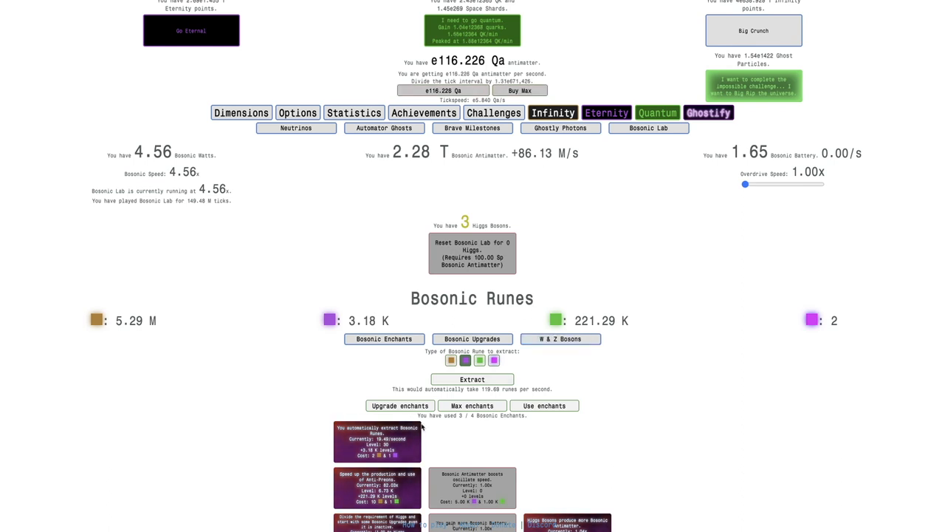
{"action": "left_click", "coordinate": [473, 404]}
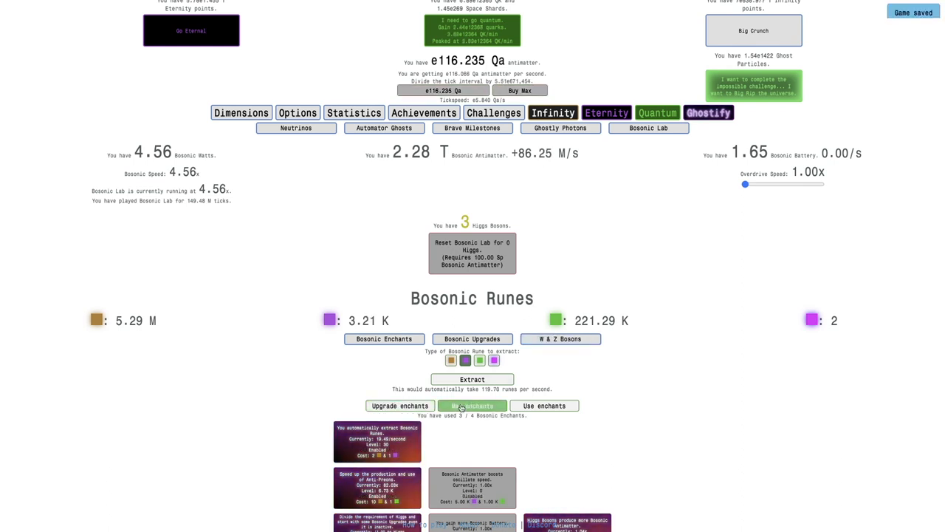
{"action": "left_click", "coordinate": [472, 378]}
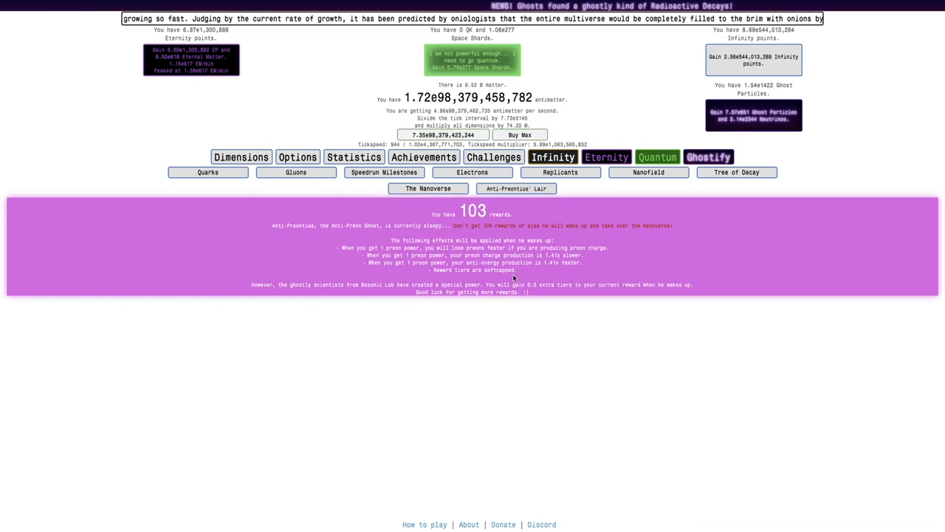
Return from the Nanoverse to the Bosonic Lab's W and Z boson panel
{"action": "left_click", "coordinate": [429, 189]}
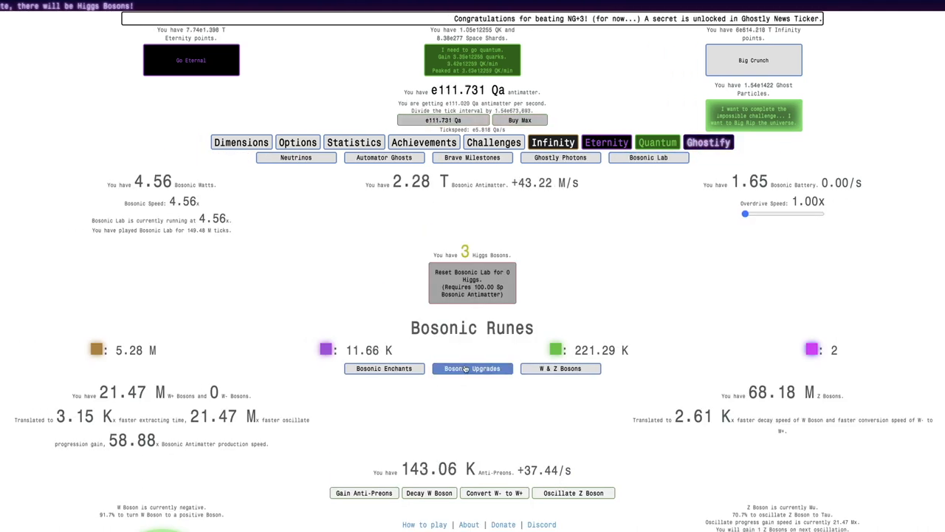
Run rune extraction from the enchants view until second-type runes reach 5.36 M
{"action": "left_click", "coordinate": [473, 369]}
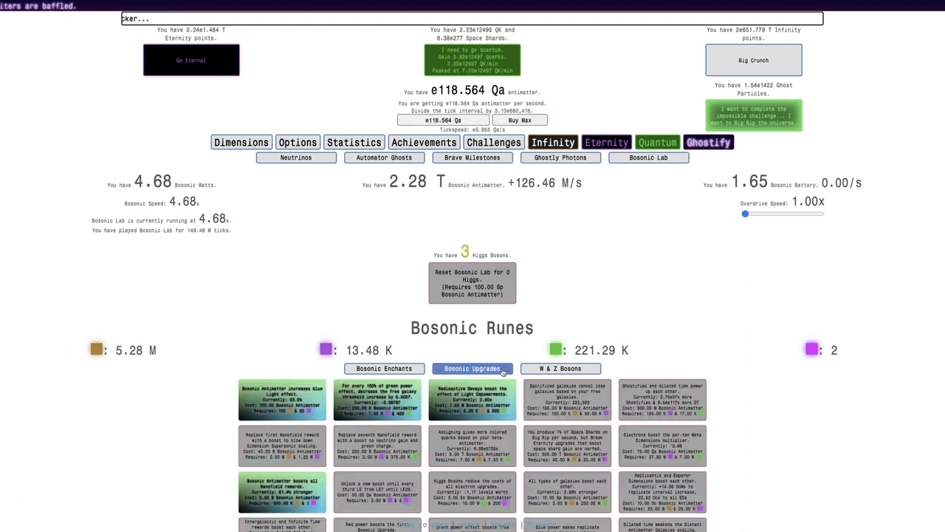
{"action": "left_click", "coordinate": [384, 368]}
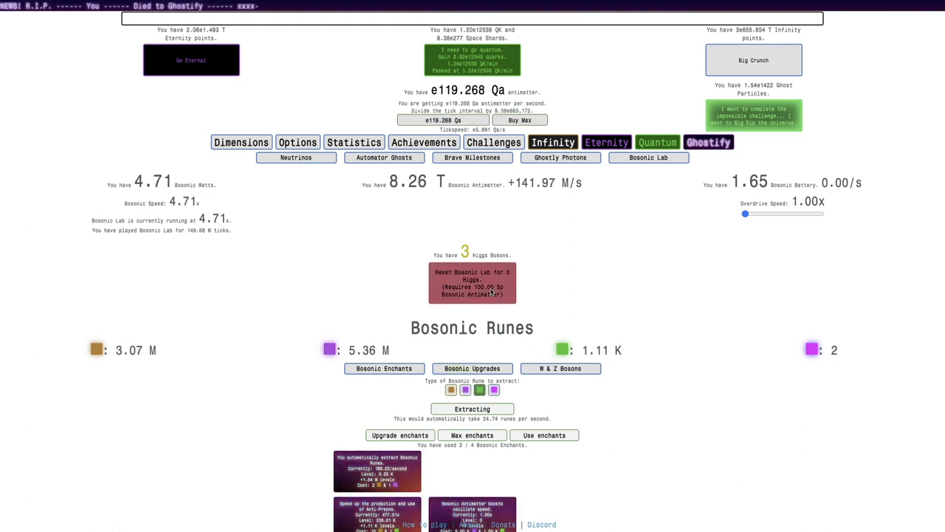
{"action": "scroll", "scroll_direction": "down", "scroll_amount": 3}
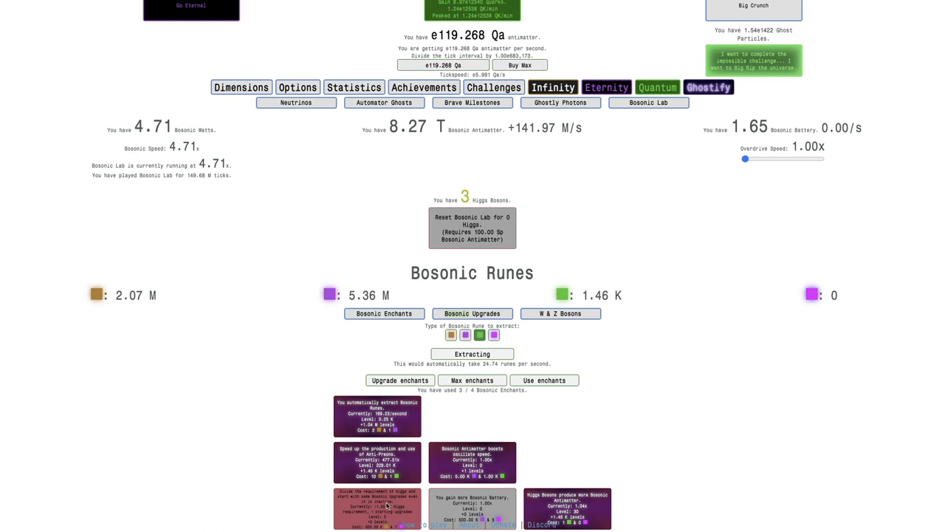
Buy affordable Bosonic Lab upgrades, raising bosonic antimatter to about 417 T
{"action": "left_click", "coordinate": [473, 314]}
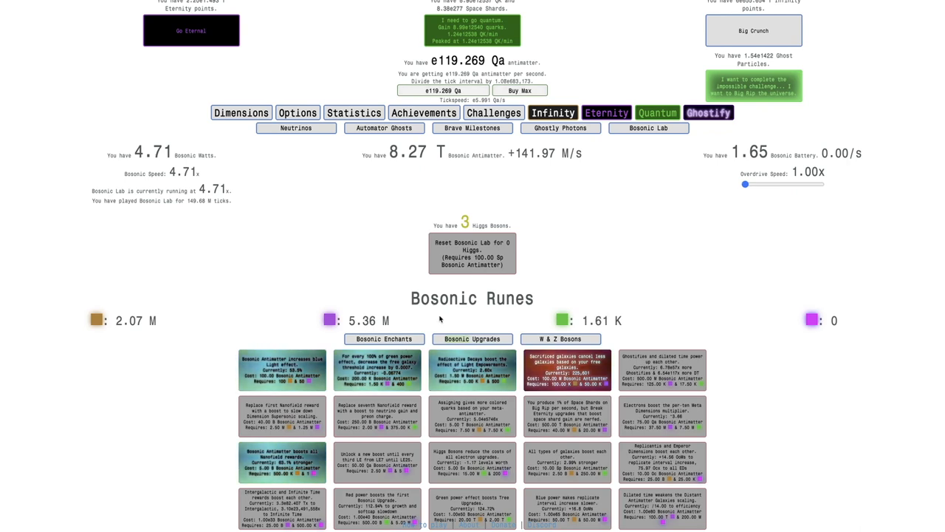
{"action": "left_click", "coordinate": [384, 338]}
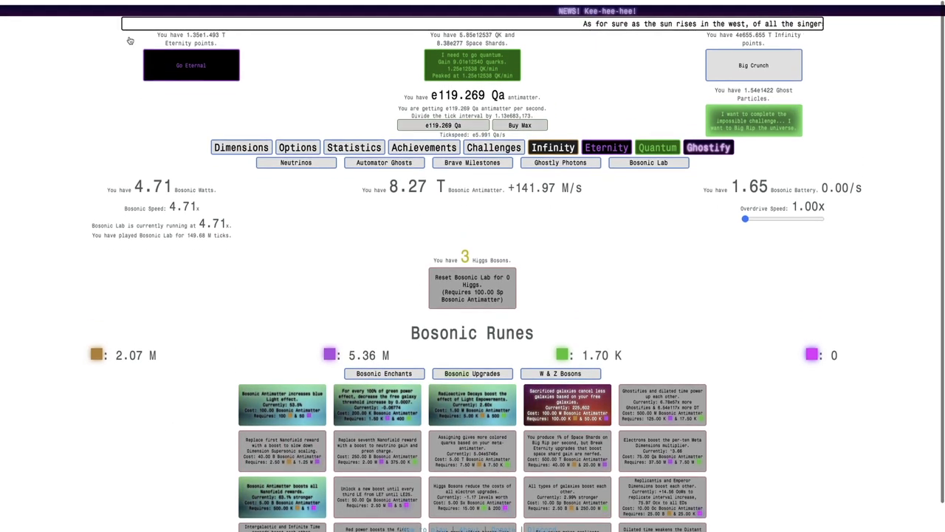
{"action": "scroll", "scroll_direction": "down", "scroll_amount": 3}
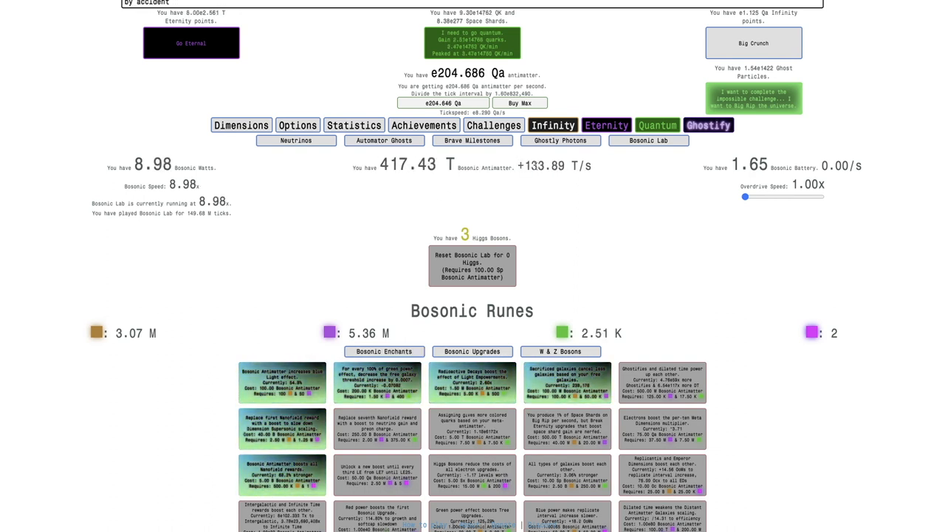
Check the rune enchants, then buy the next upgrade as bosonic antimatter passes 66 Qa
{"action": "left_click", "coordinate": [384, 352]}
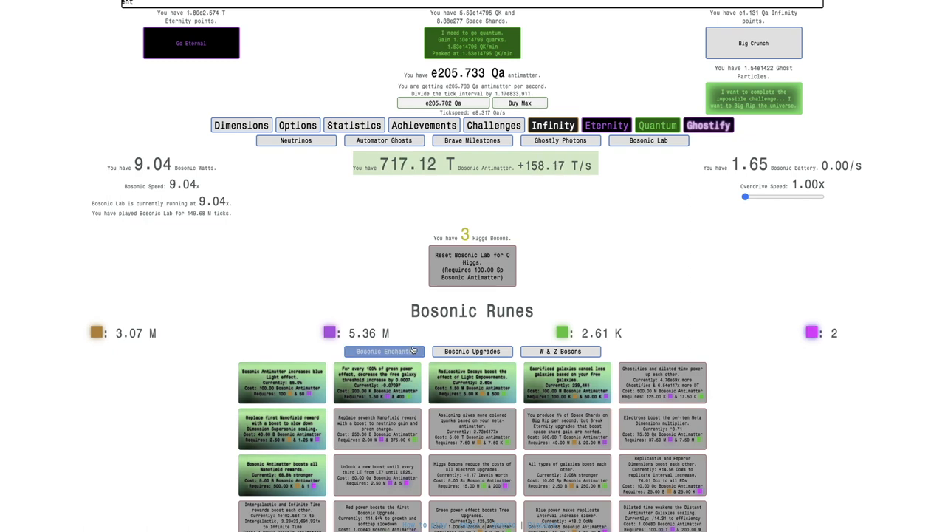
{"action": "left_click", "coordinate": [384, 352]}
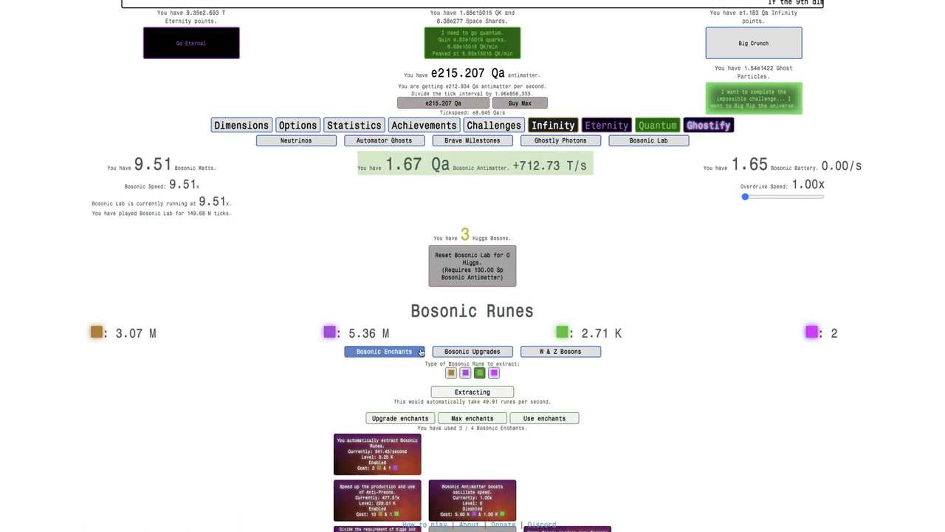
{"action": "left_click", "coordinate": [473, 352]}
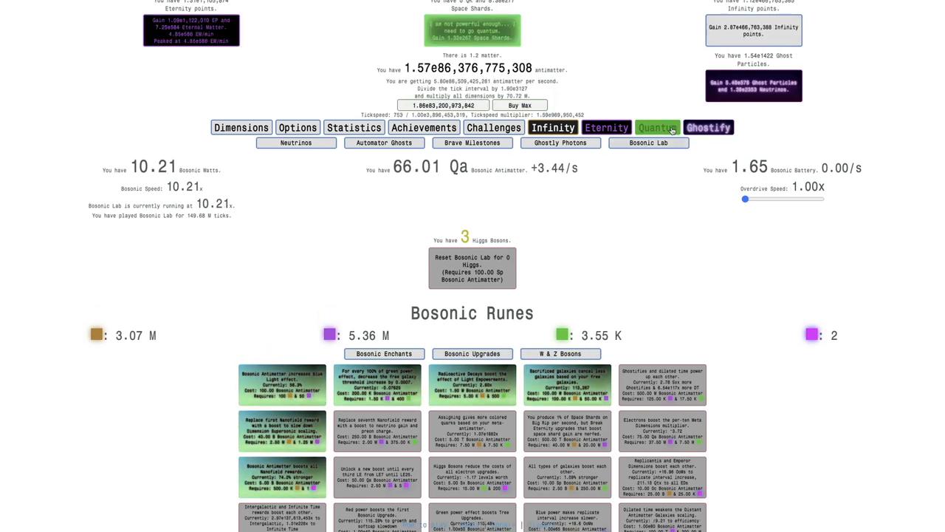
Glance at the quantum quark overview and return to the W and Z boson panel
{"action": "left_click", "coordinate": [656, 127]}
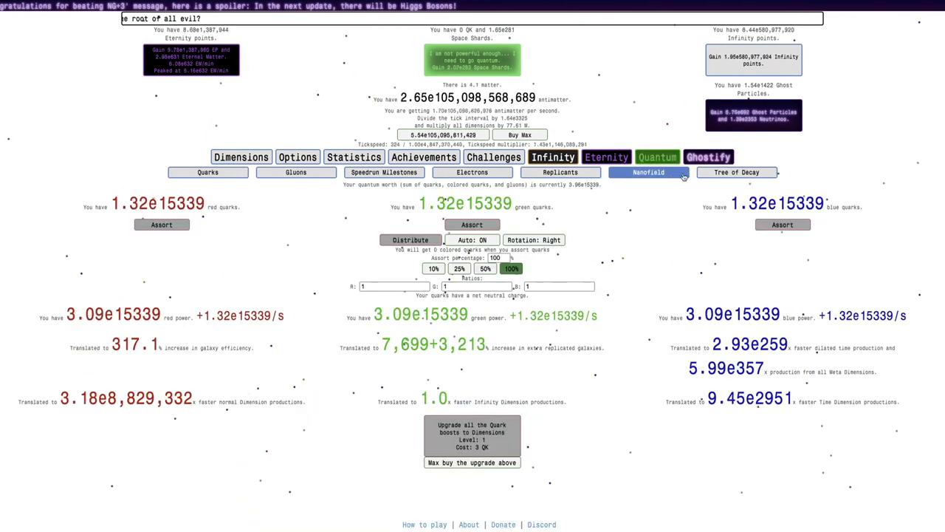
{"action": "left_click", "coordinate": [646, 171]}
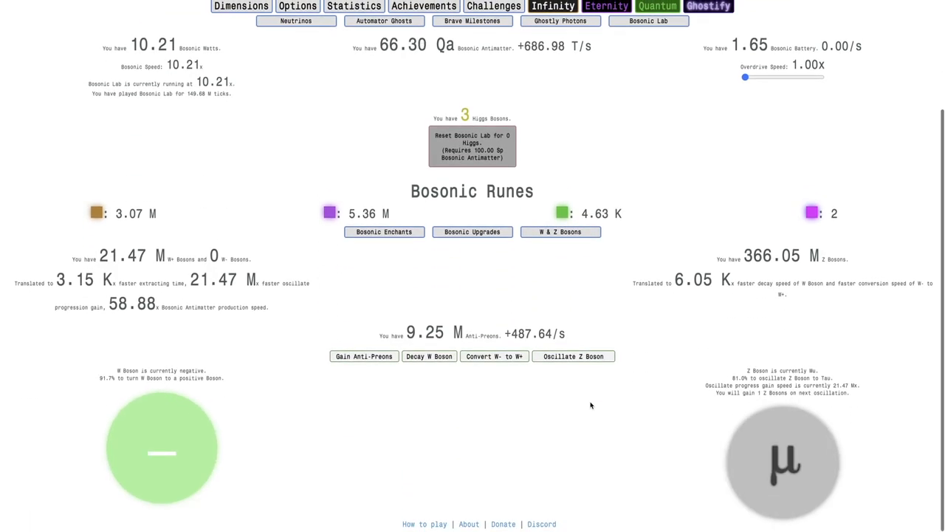
Oscillate the Z boson and decay the W bosons with anti-preons, making the W boson positive
{"action": "left_click", "coordinate": [573, 356]}
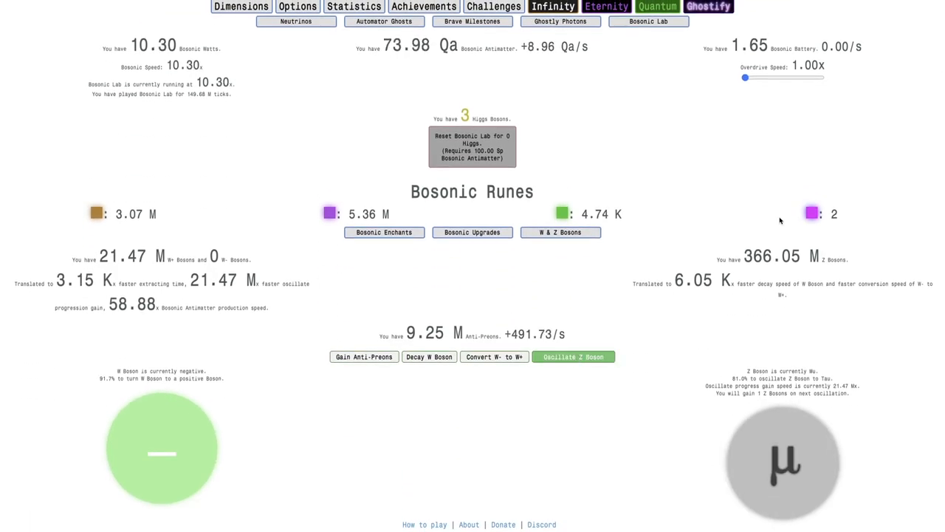
{"action": "left_click", "coordinate": [428, 356]}
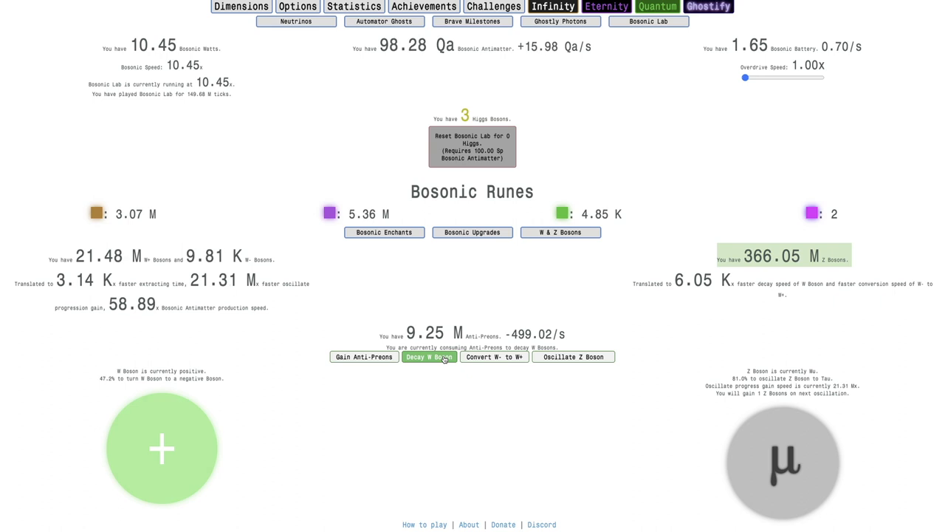
{"action": "left_click", "coordinate": [494, 356]}
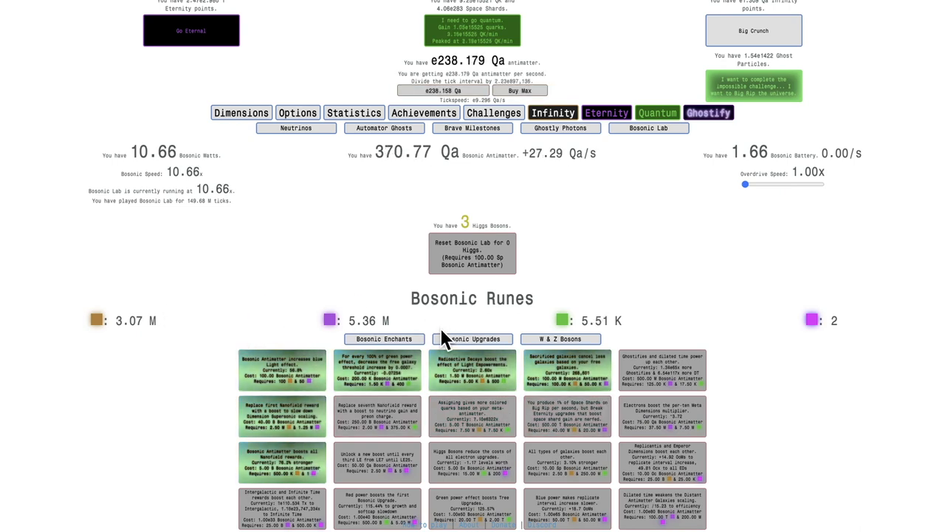
{"action": "left_click", "coordinate": [560, 338]}
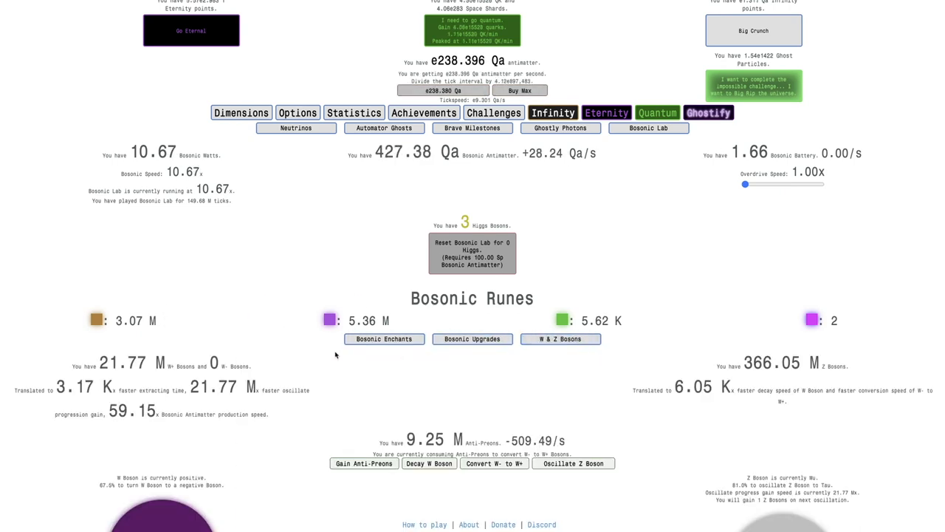